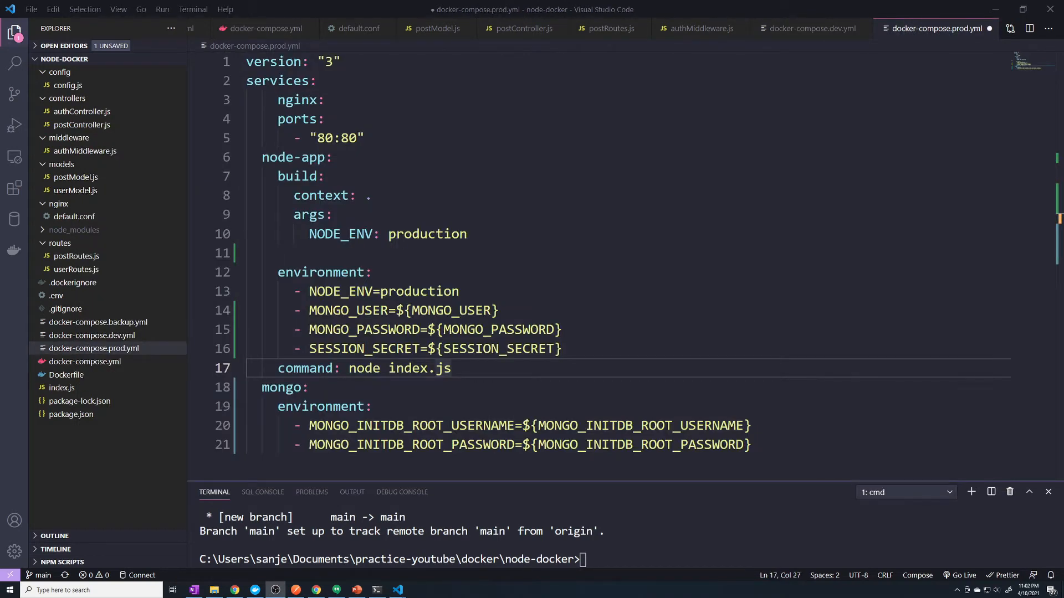
{"action": "mouse_move", "coordinate": [678, 486]}
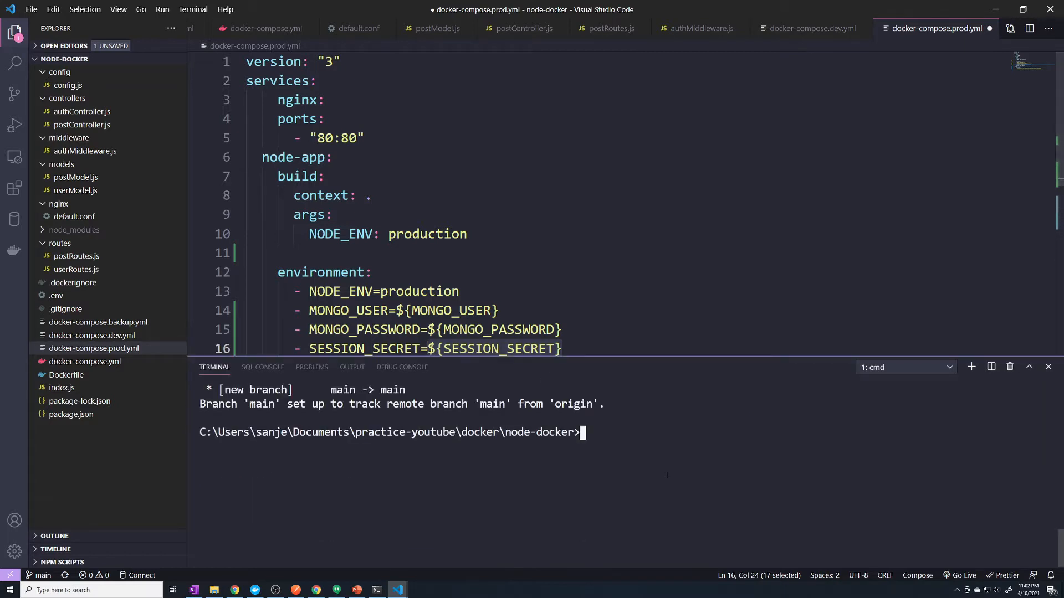
- Stage all changes, commit them as "env changes" and git push to GitHub
{"action": "type", "text": "git add --all"}
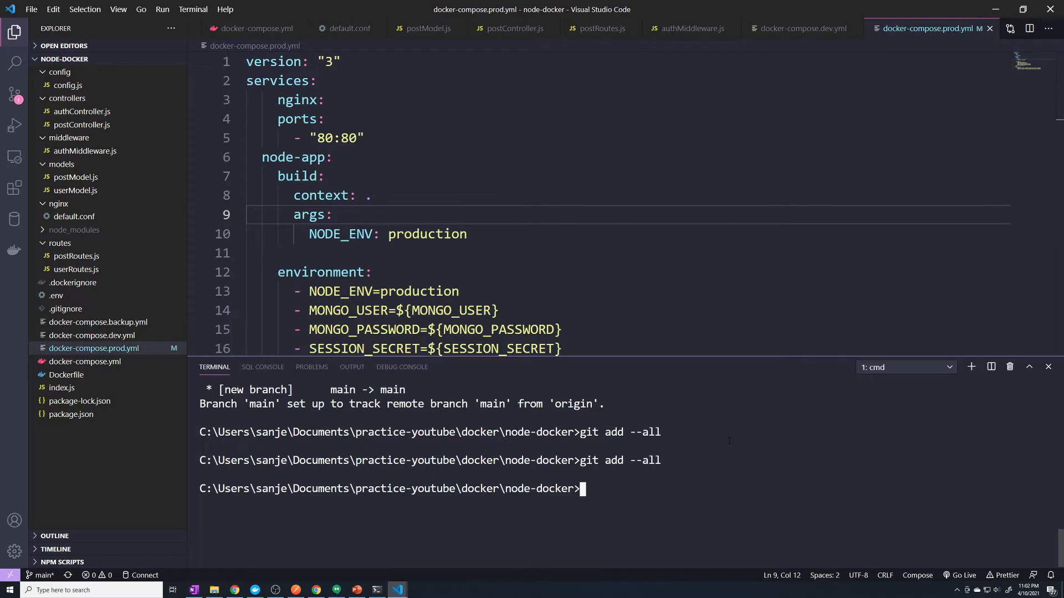
{"action": "type", "text": "git commit -m"}
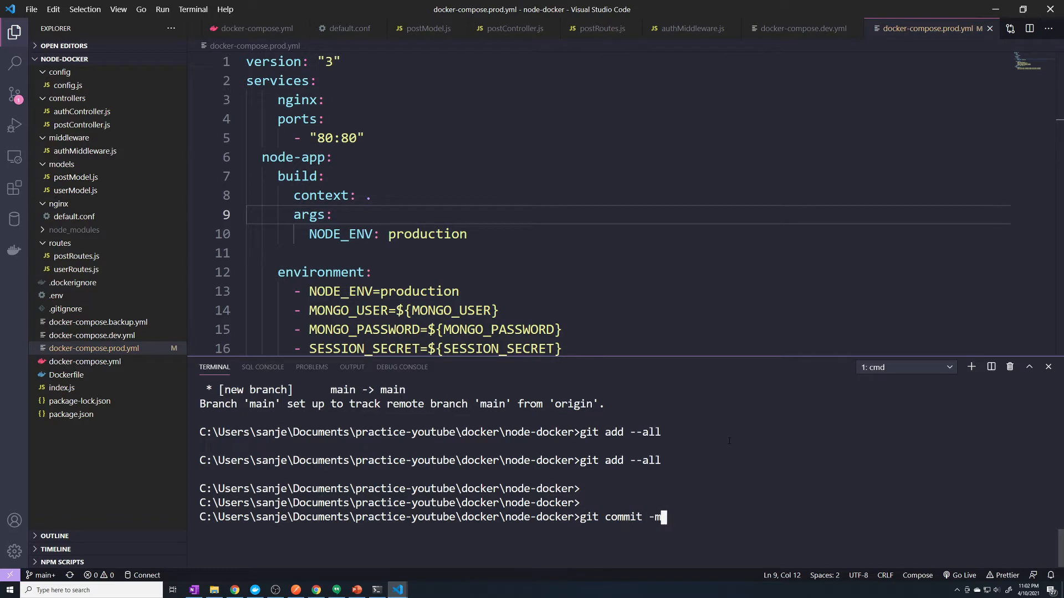
{"action": "type", "text": "\"env cha"}
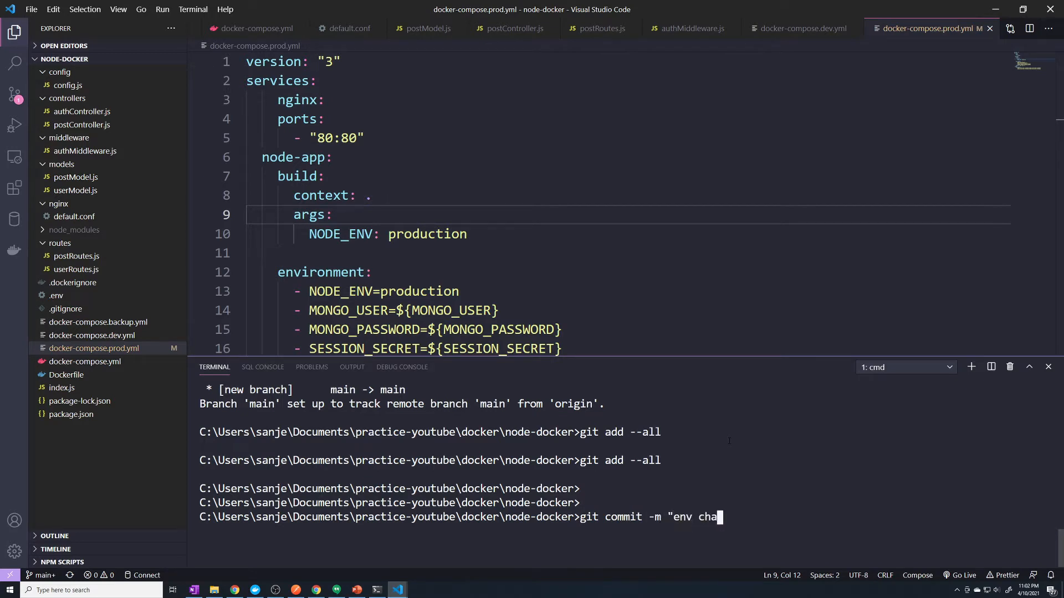
{"action": "key", "text": "Enter"}
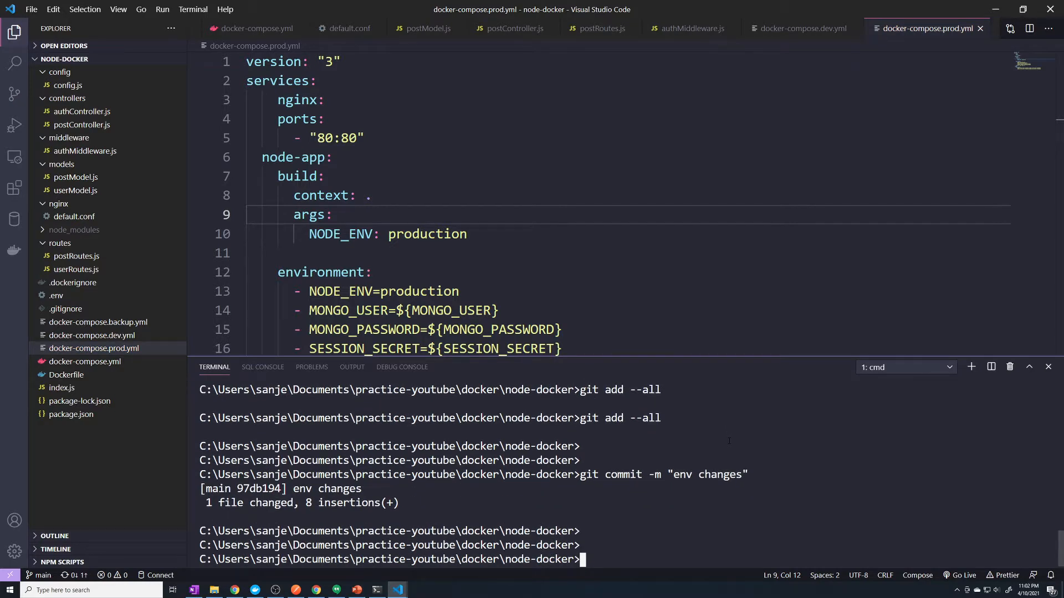
{"action": "scroll", "scroll_direction": "down", "scroll_amount": 3}
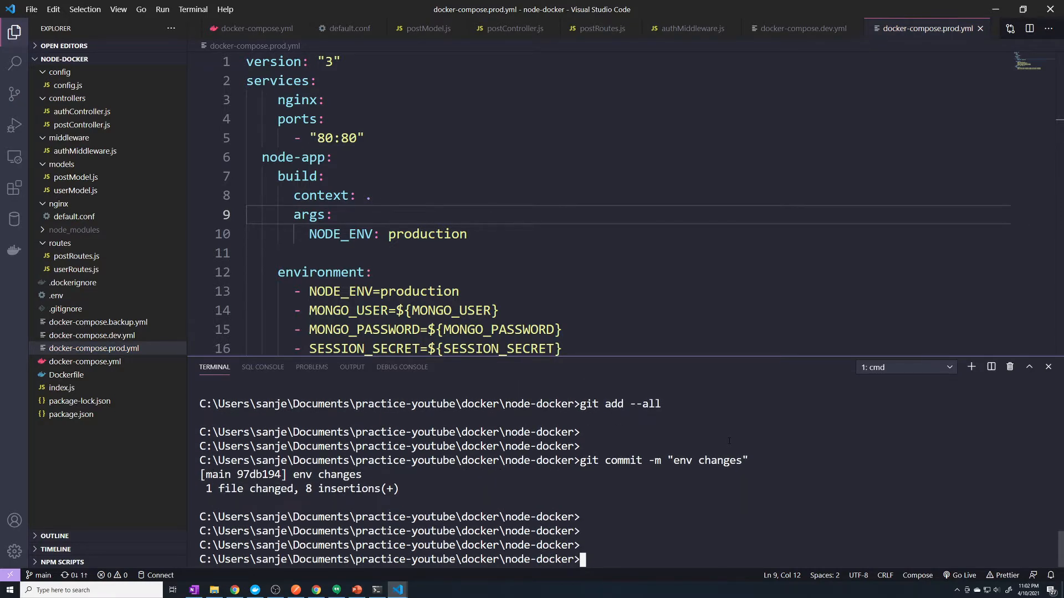
{"action": "type", "text": "git p"}
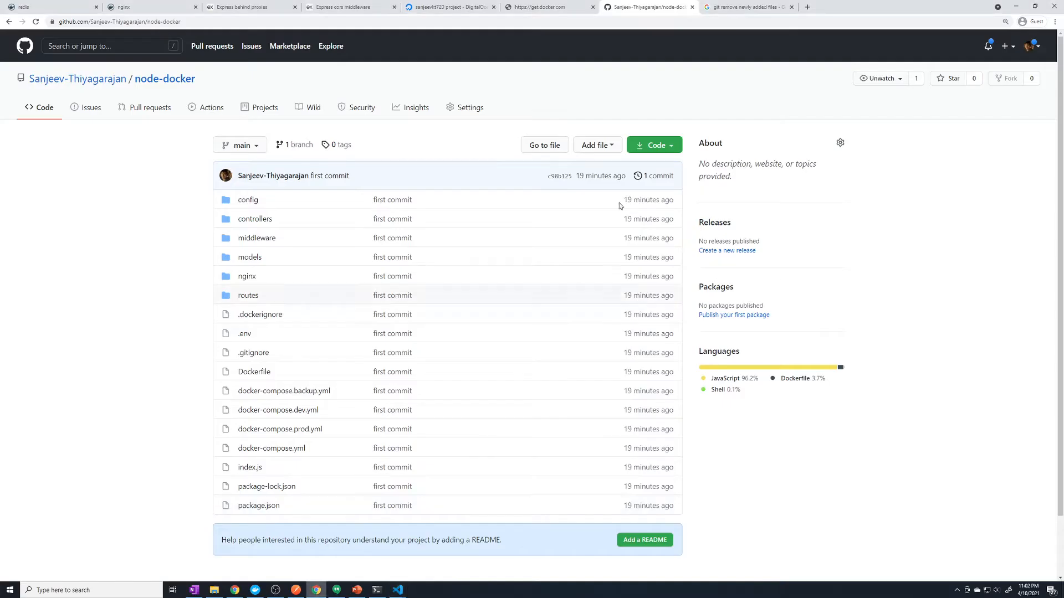
{"action": "mouse_move", "coordinate": [280, 441]}
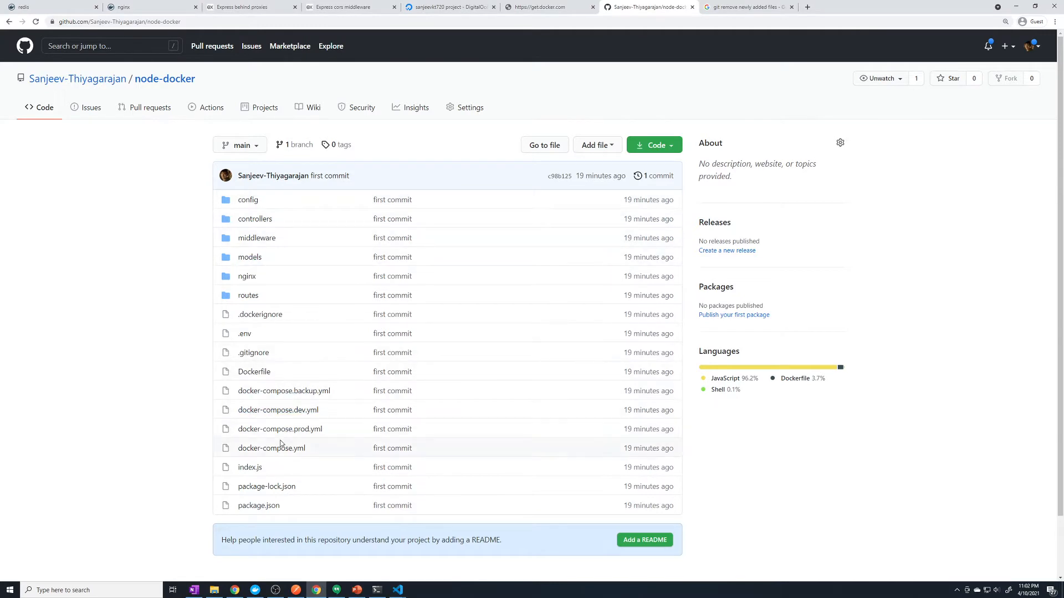
{"action": "mouse_move", "coordinate": [288, 432]}
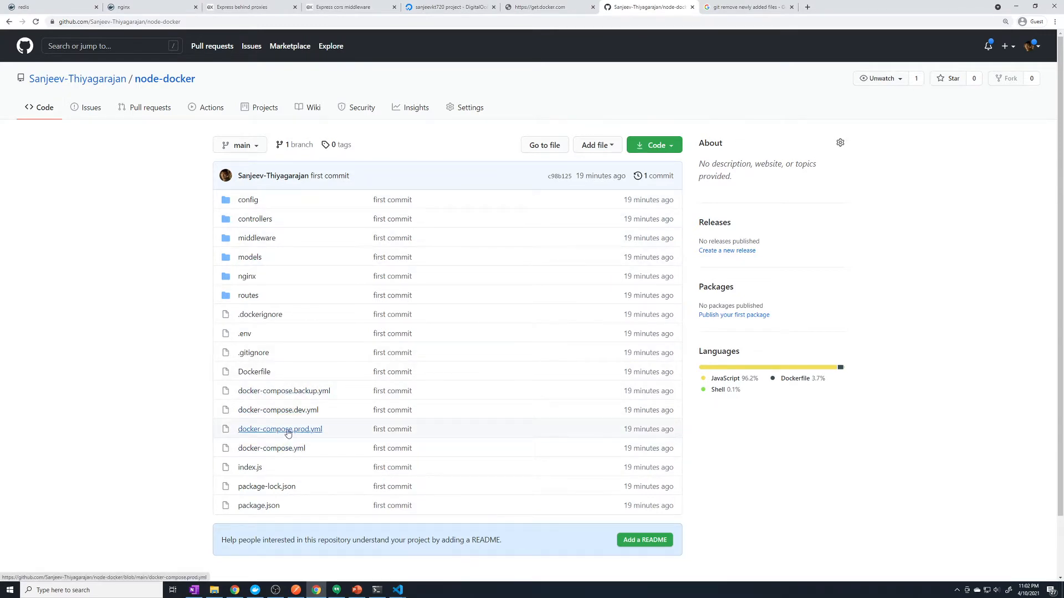
{"action": "left_click", "coordinate": [279, 429]}
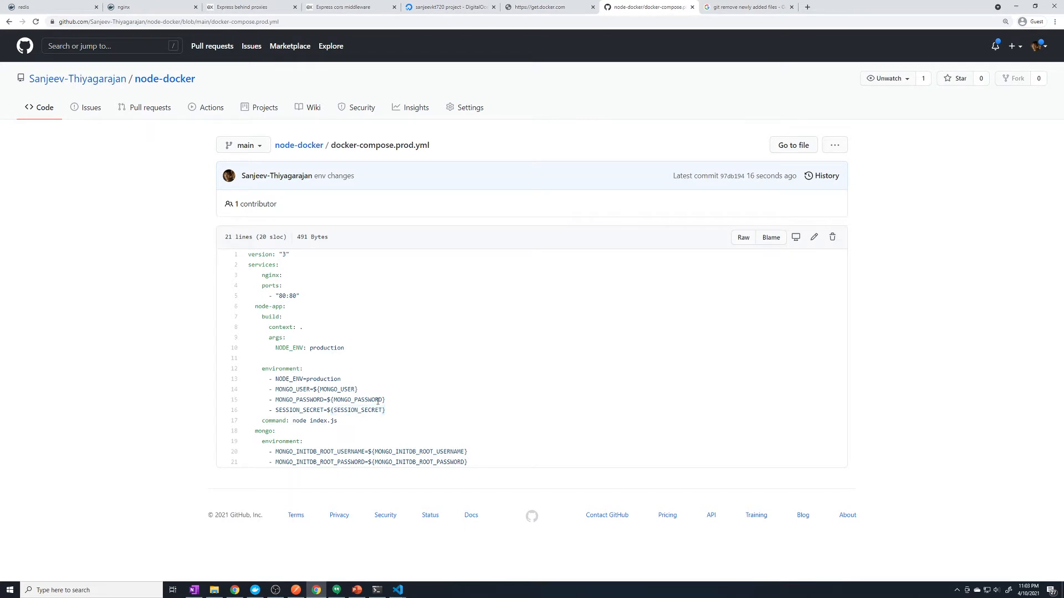
{"action": "mouse_move", "coordinate": [85, 118]}
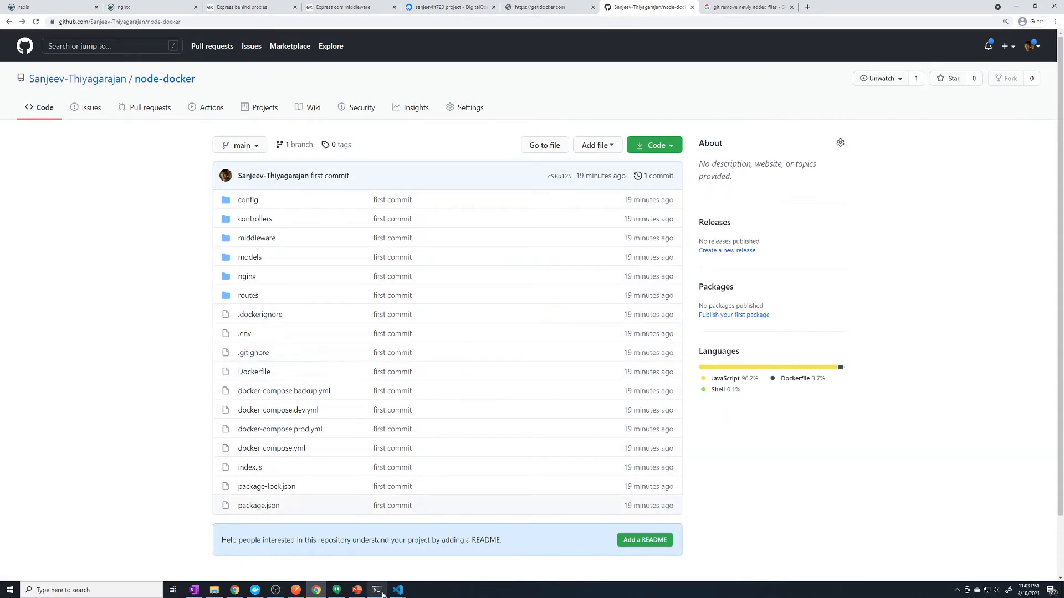
- On the server make an app directory with mkdir and cd into it
{"action": "left_click", "coordinate": [376, 589]}
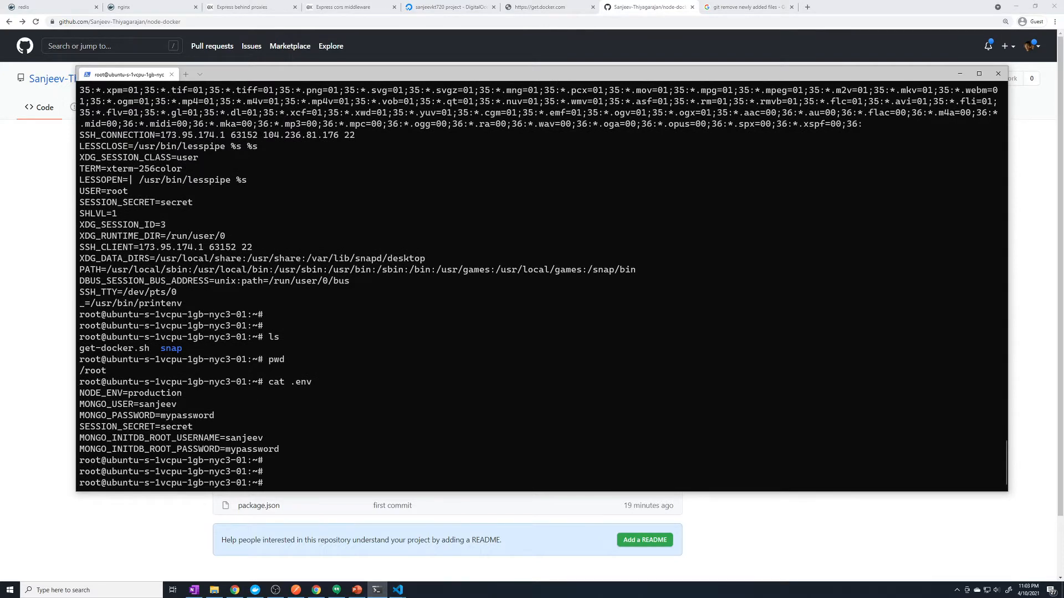
{"action": "type", "text": "mkdir app"}
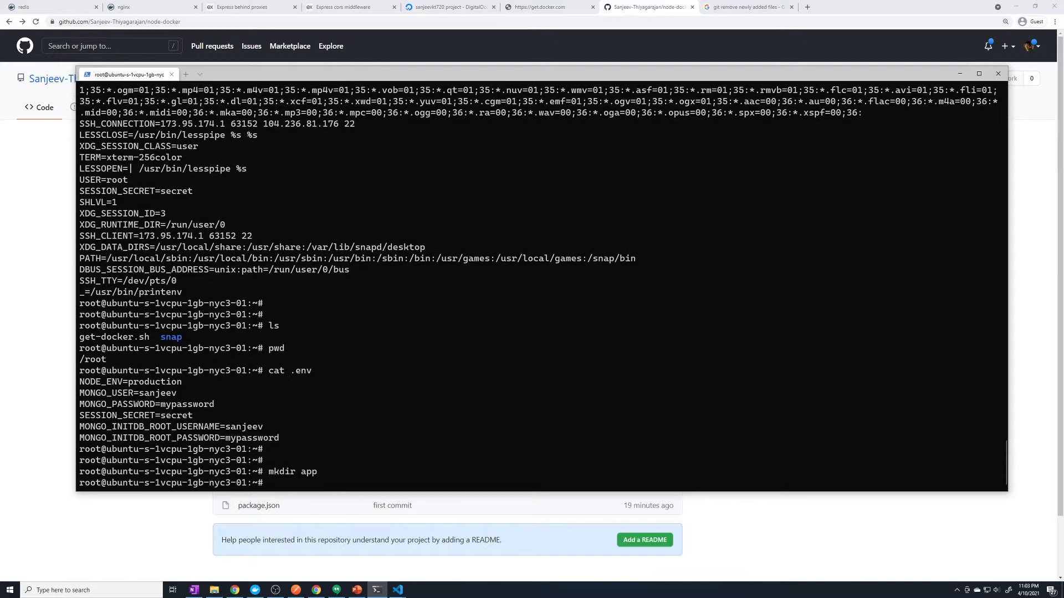
{"action": "type", "text": "cd add"}
{"action": "type", "text": "cd app/"}
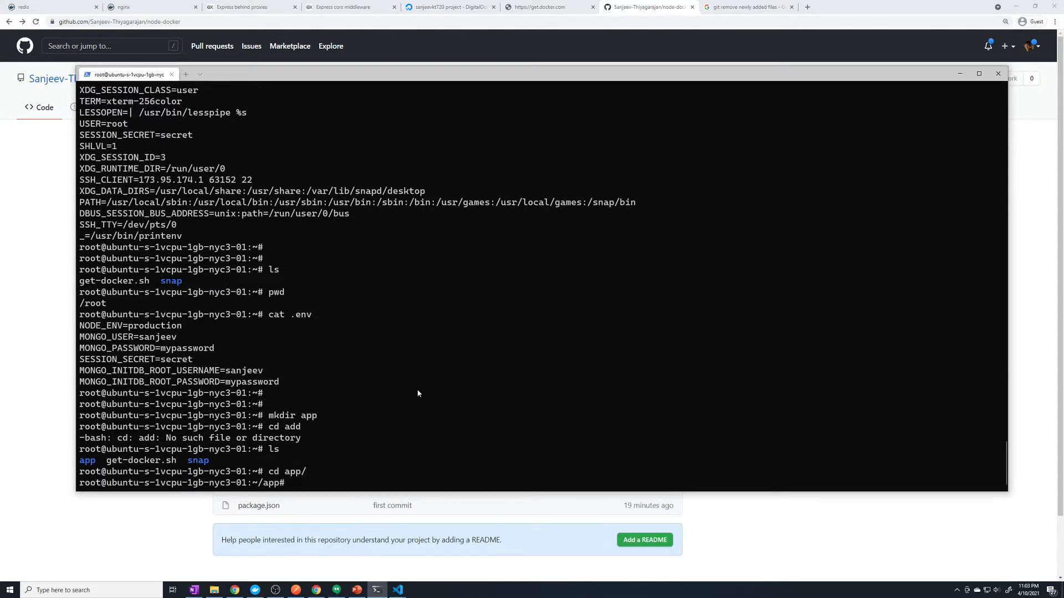
{"action": "left_click", "coordinate": [997, 73]}
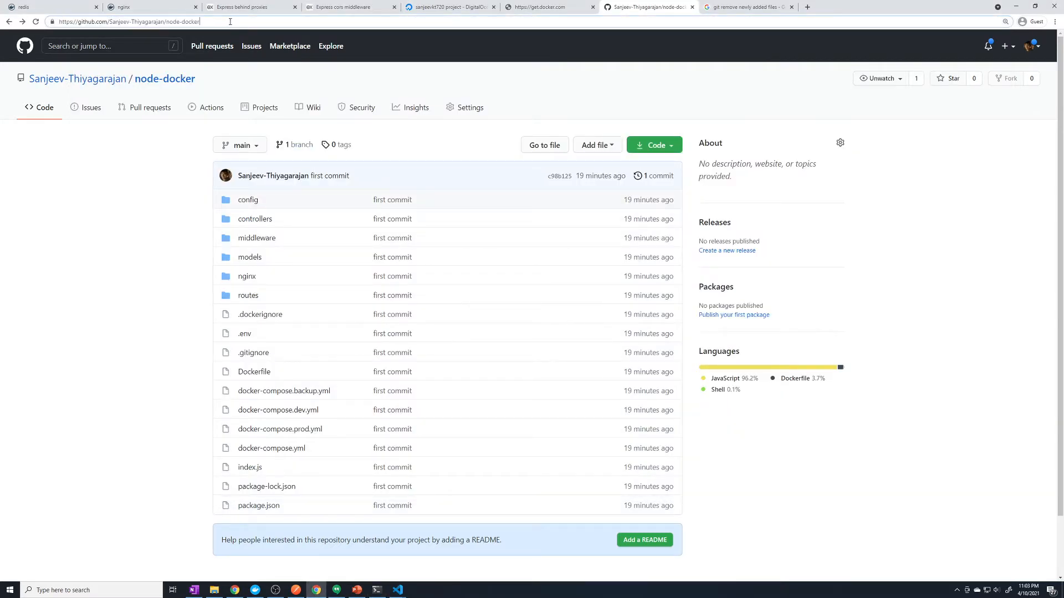
{"action": "left_click", "coordinate": [128, 20]}
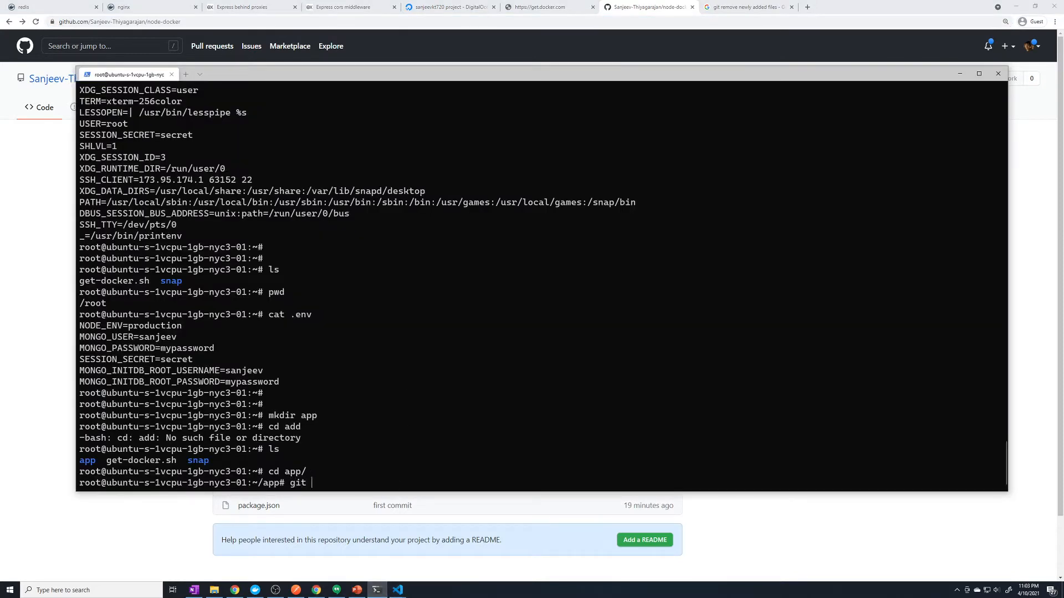
{"action": "type", "text": "clone https://github.com/Sanjeev-Thiyagarajan/node-docker"}
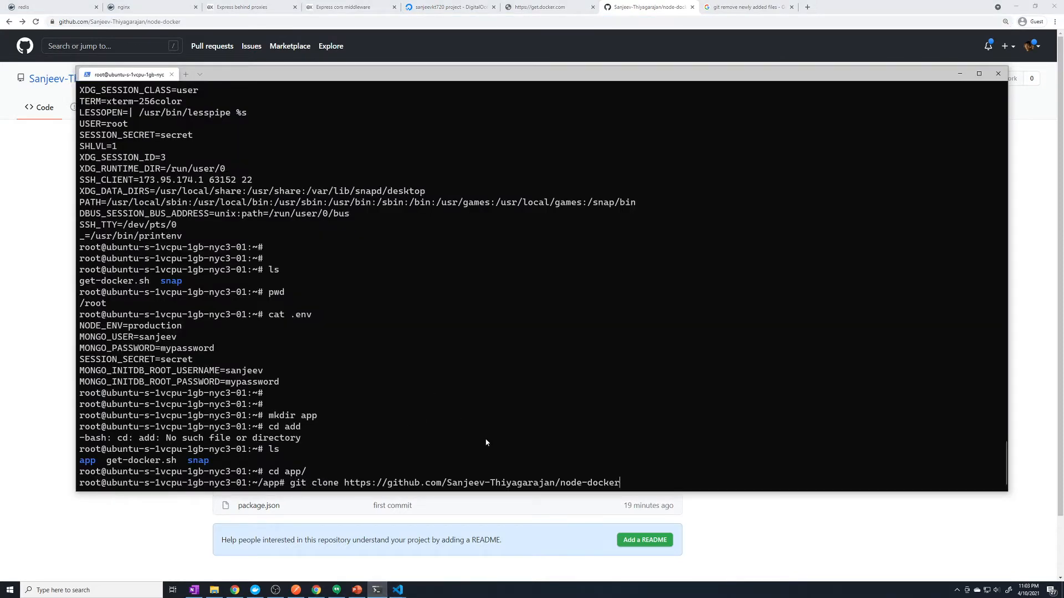
{"action": "key", "text": "Return"}
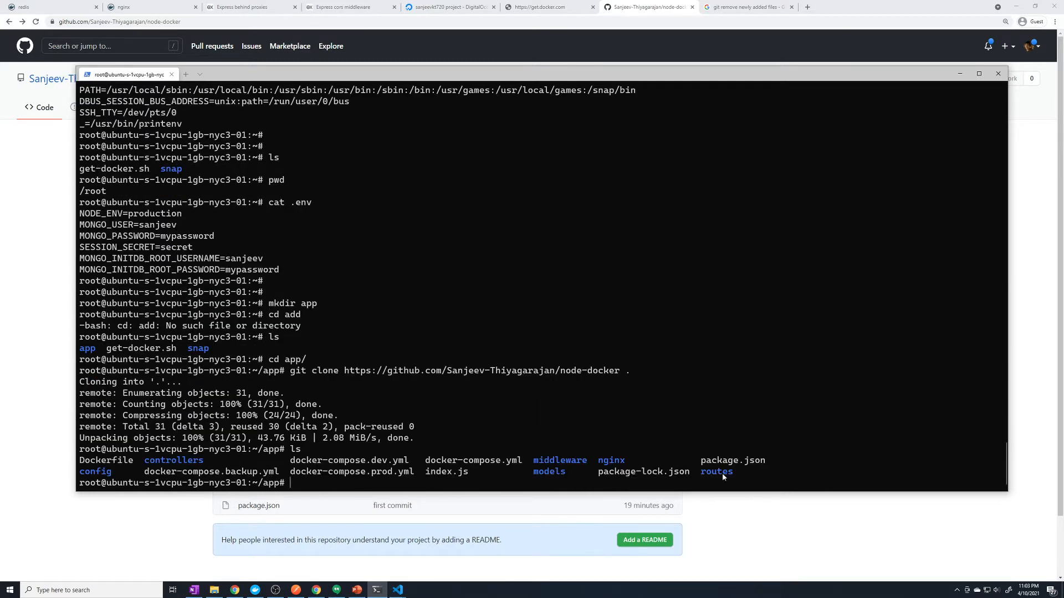
{"action": "mouse_move", "coordinate": [540, 438]}
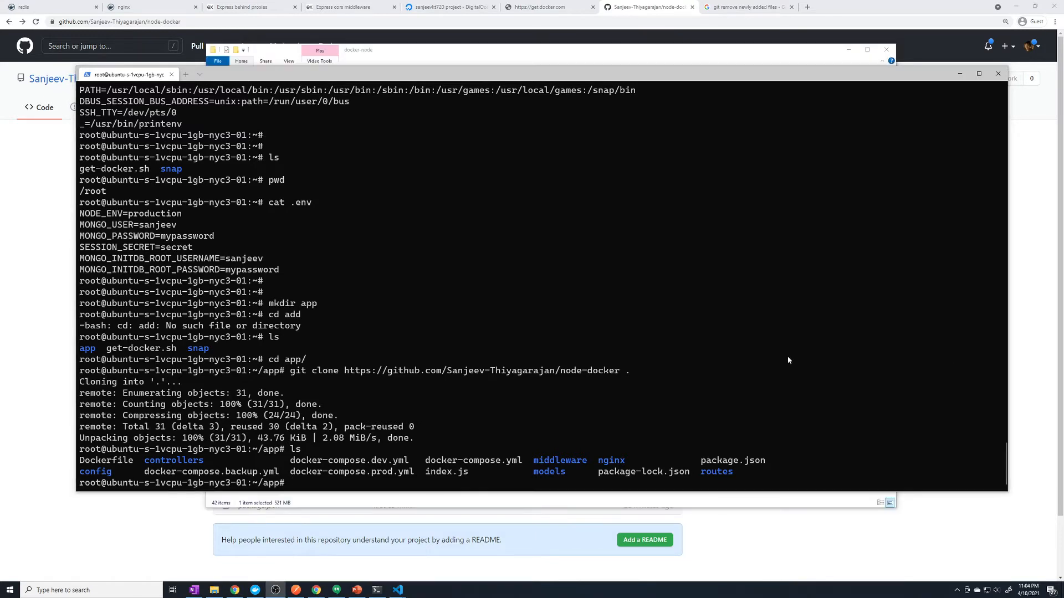
{"action": "mouse_move", "coordinate": [476, 402]}
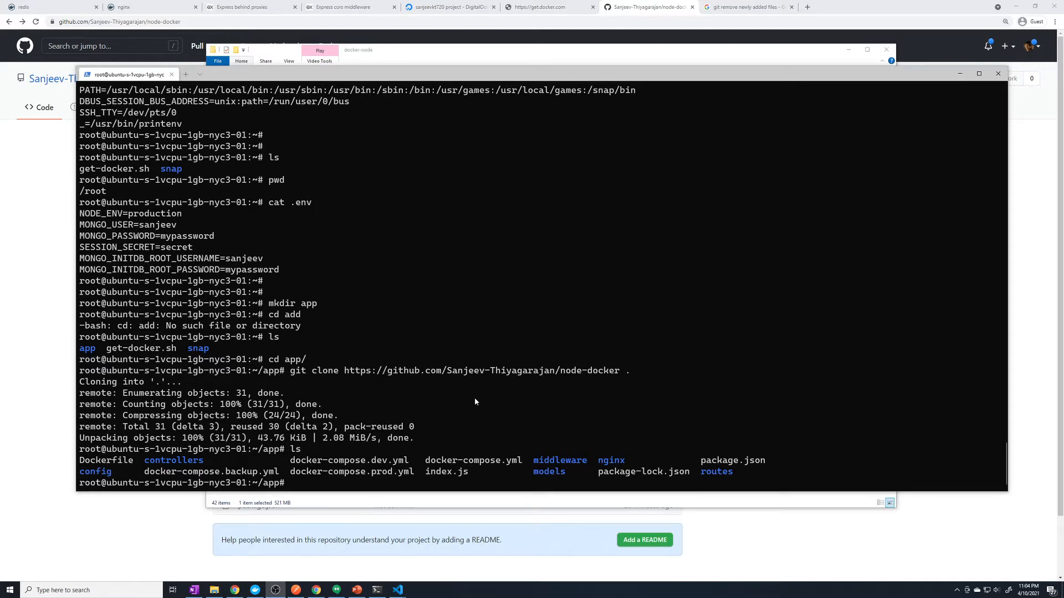
- Run docker-compose with docker-compose.yml and docker-compose.prod.yml up -d, hitting a YAML error
{"action": "type", "text": "docker-"}
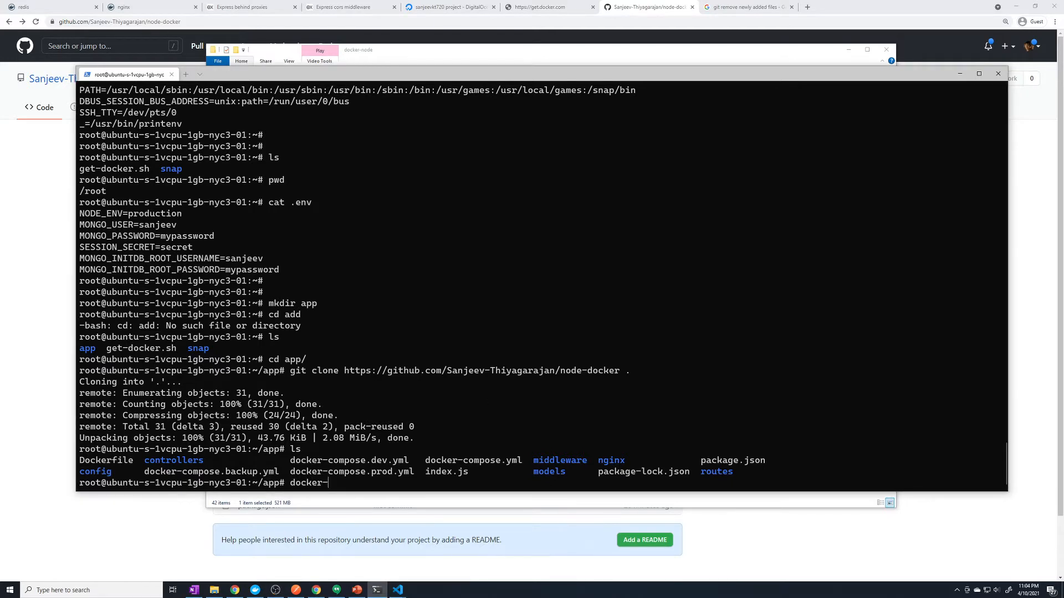
{"action": "type", "text": "compose"}
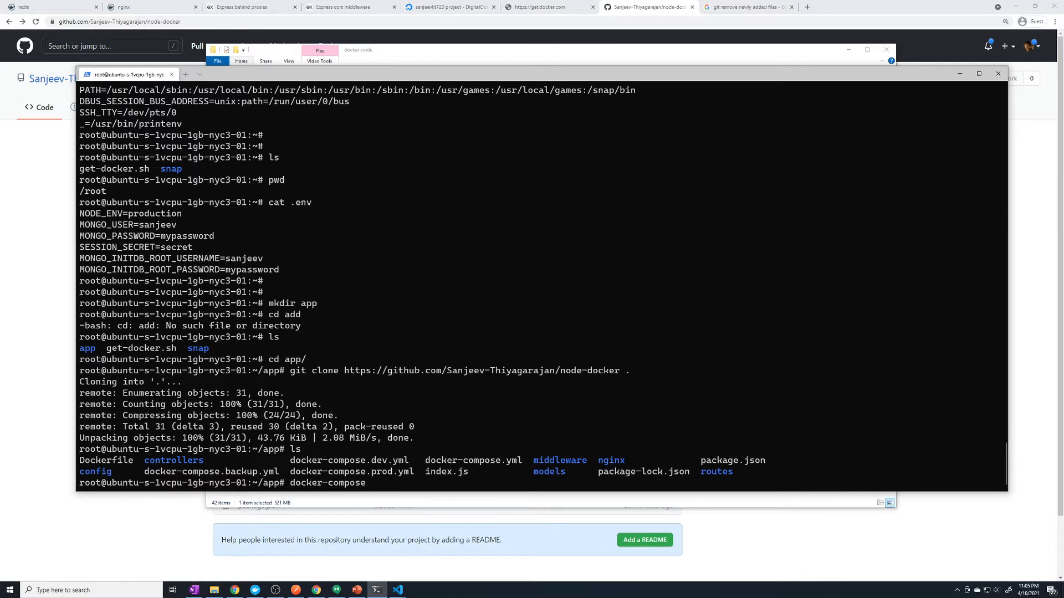
{"action": "type", "text": "-f dock"}
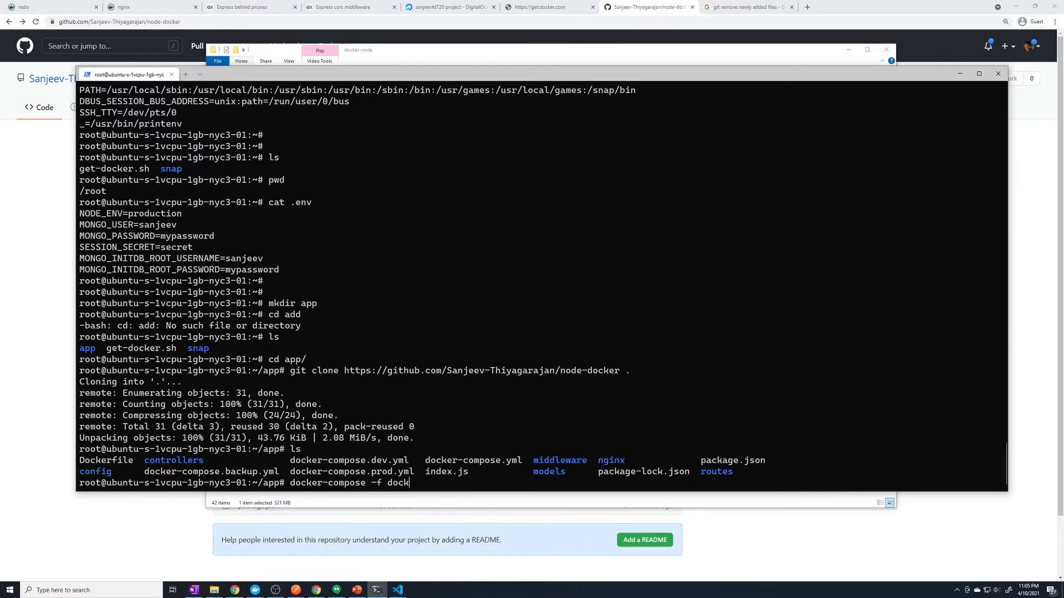
{"action": "type", "text": "er-compose.yml -f docker-compose."}
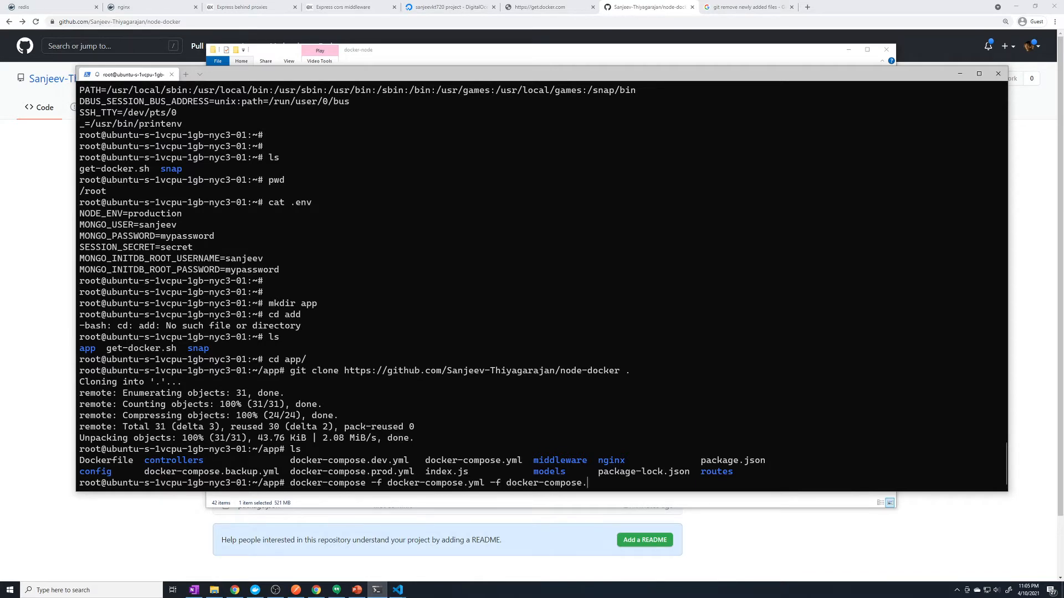
{"action": "type", "text": "prod.yml"}
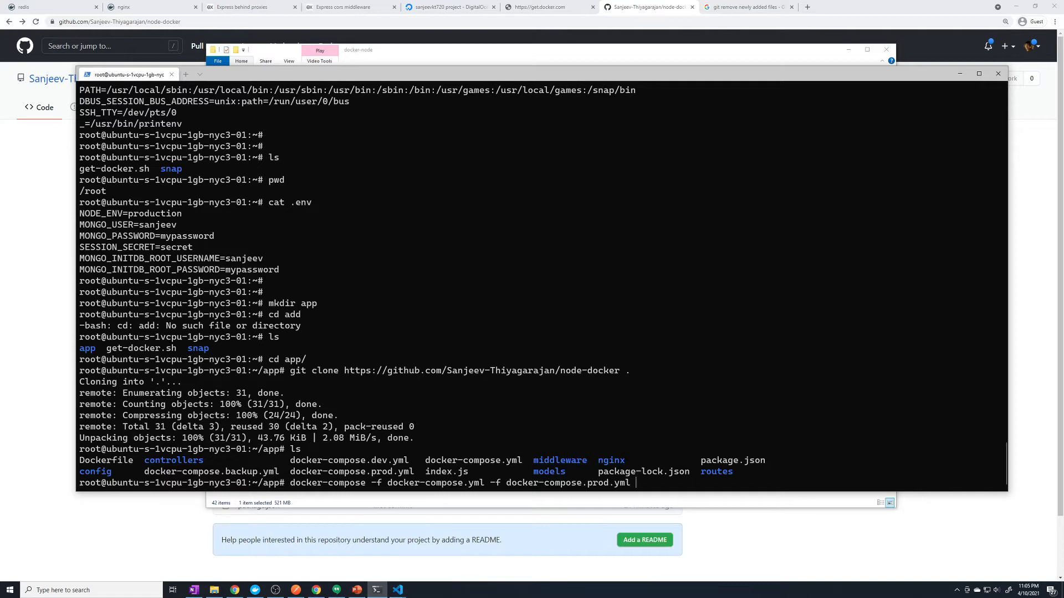
{"action": "type", "text": "up -"}
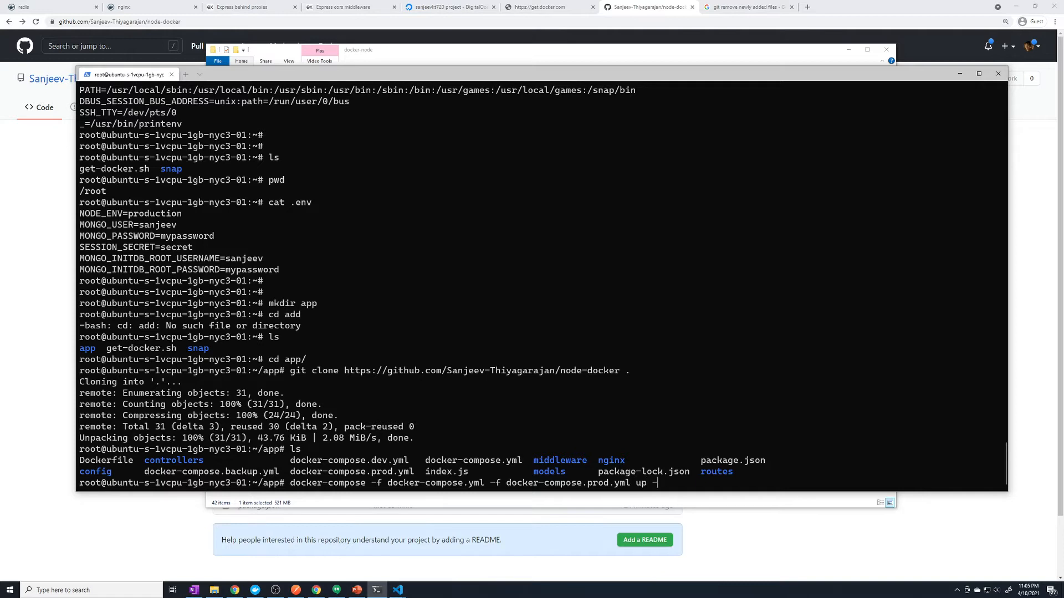
{"action": "type", "text": "d"}
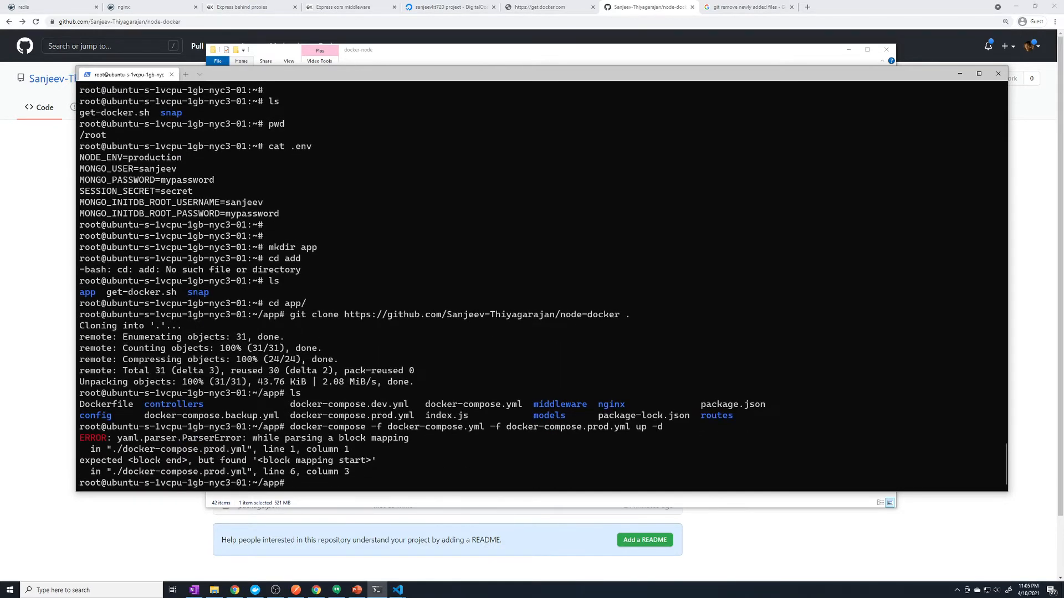
- Remove the extra indentation before nginx: so it aligns with node-app under services
{"action": "left_click", "coordinate": [398, 590]}
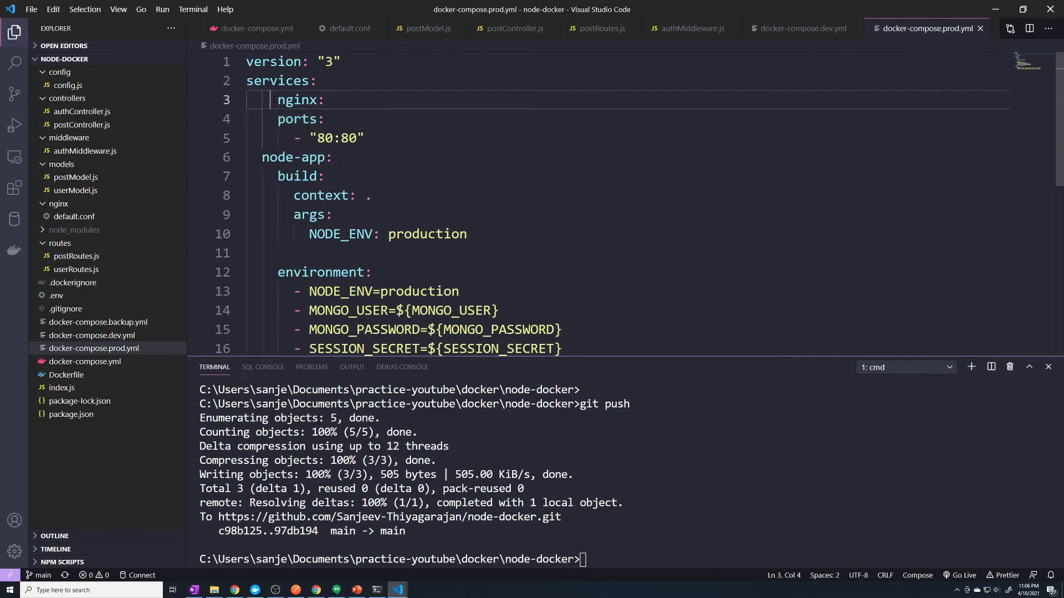
{"action": "key", "text": "Backspace"}
{"action": "type", "text": "g"}
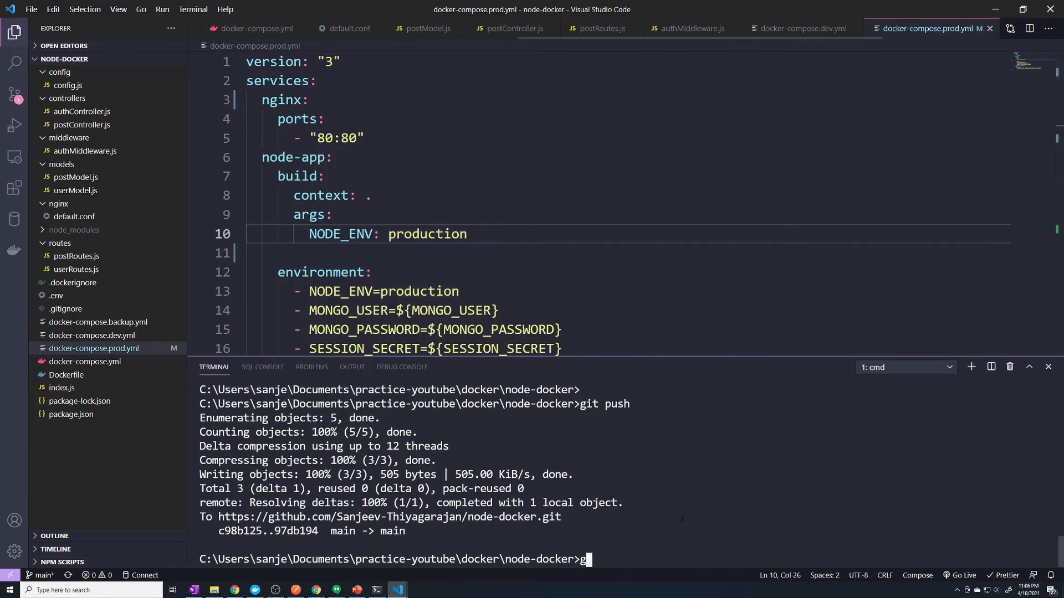
- Stage everything, commit as "fixed compose error" and git push
{"action": "type", "text": "it add"}
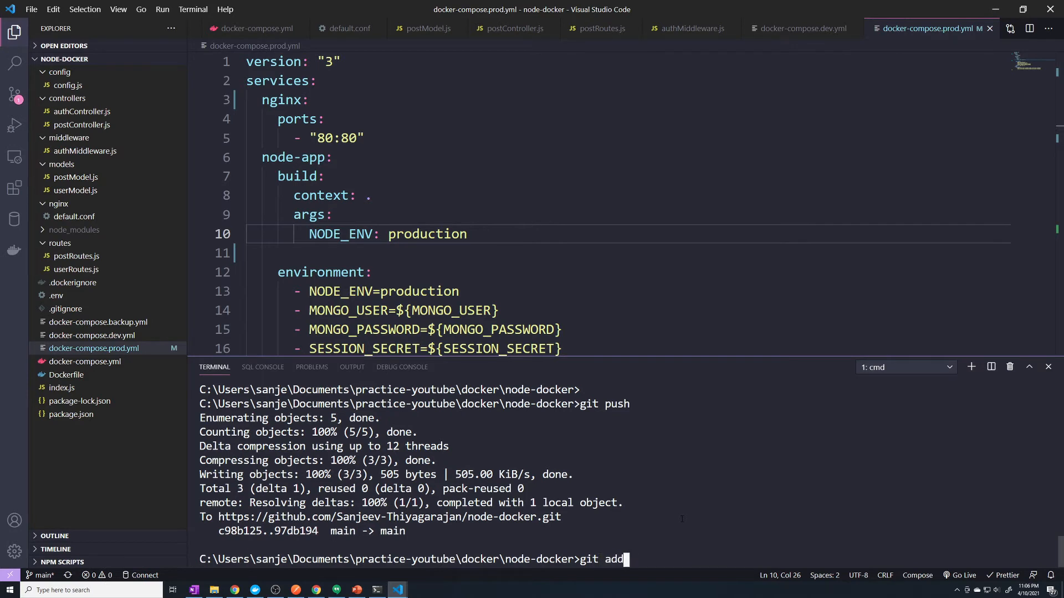
{"action": "type", "text": "--all"}
{"action": "type", "text": "git"}
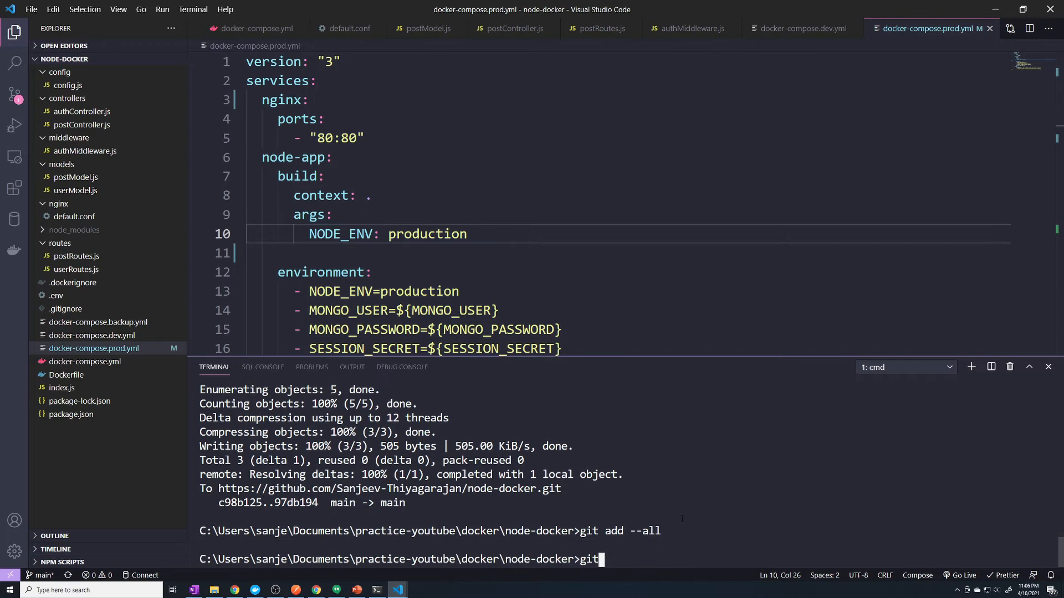
{"action": "type", "text": "commit -m \""}
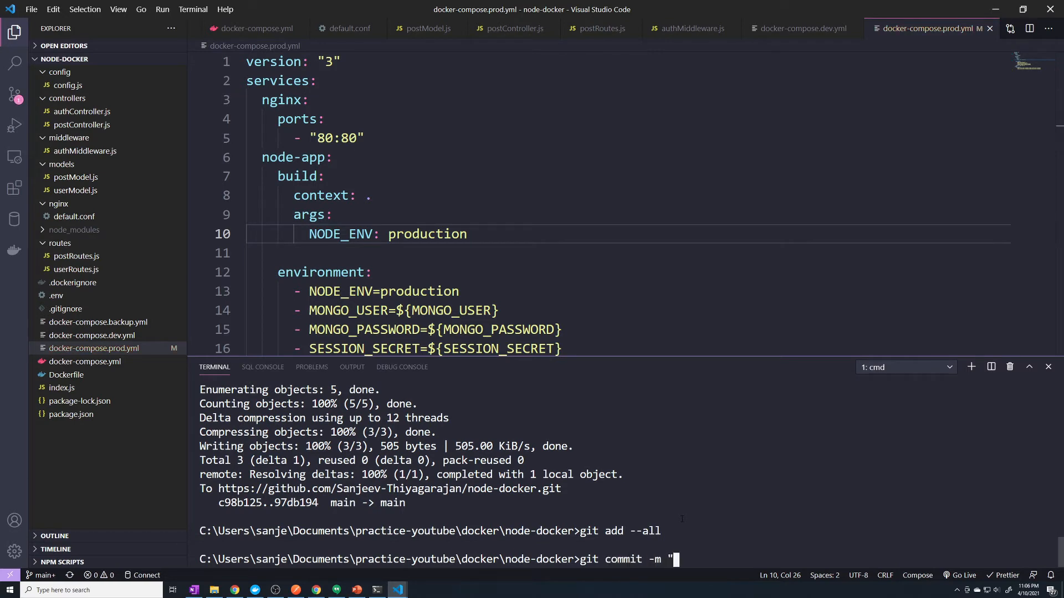
{"action": "type", "text": "fixed compose"}
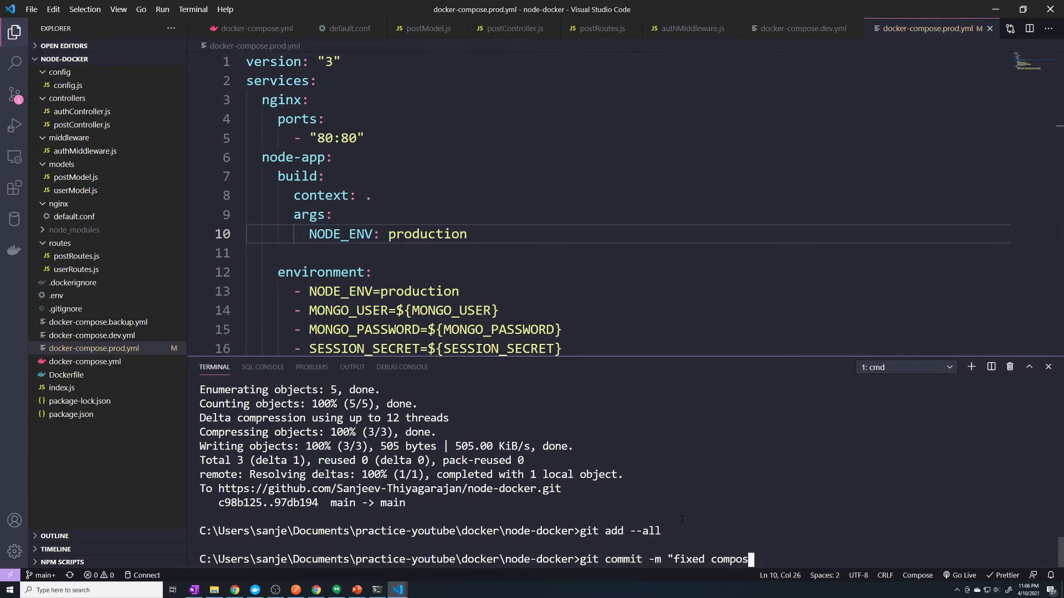
{"action": "key", "text": "Enter"}
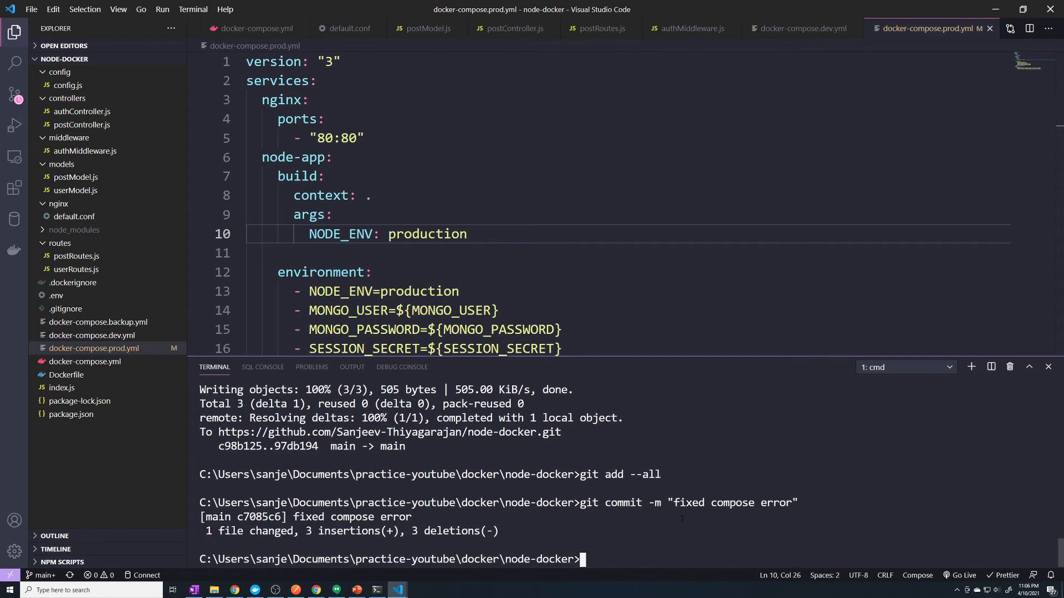
{"action": "type", "text": "git push"}
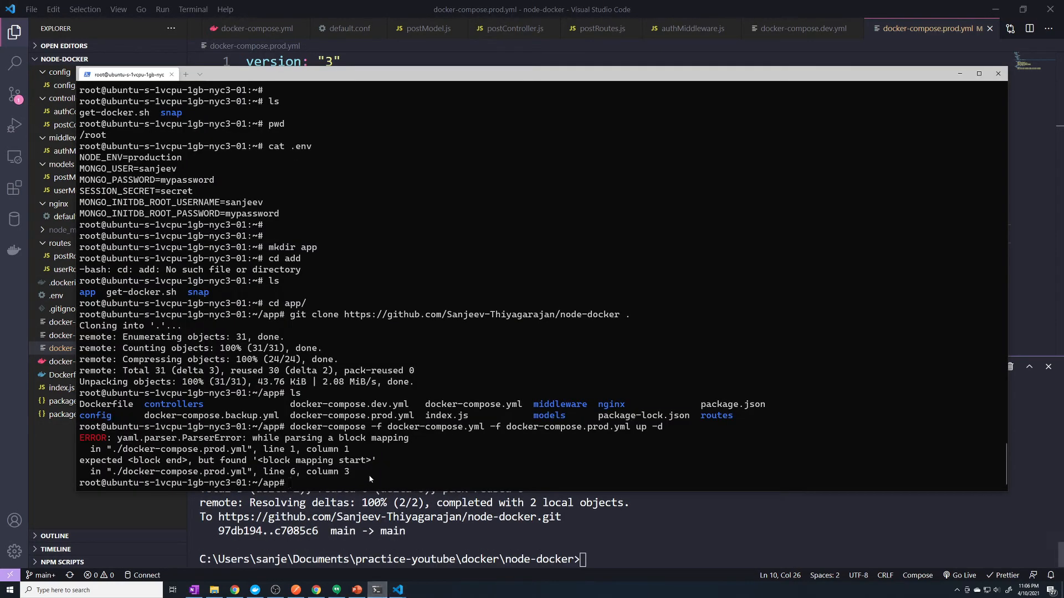
- Git pull on the server, bring the prod compose stack up -d and confirm containers with docker ps
{"action": "type", "text": "git pull"}
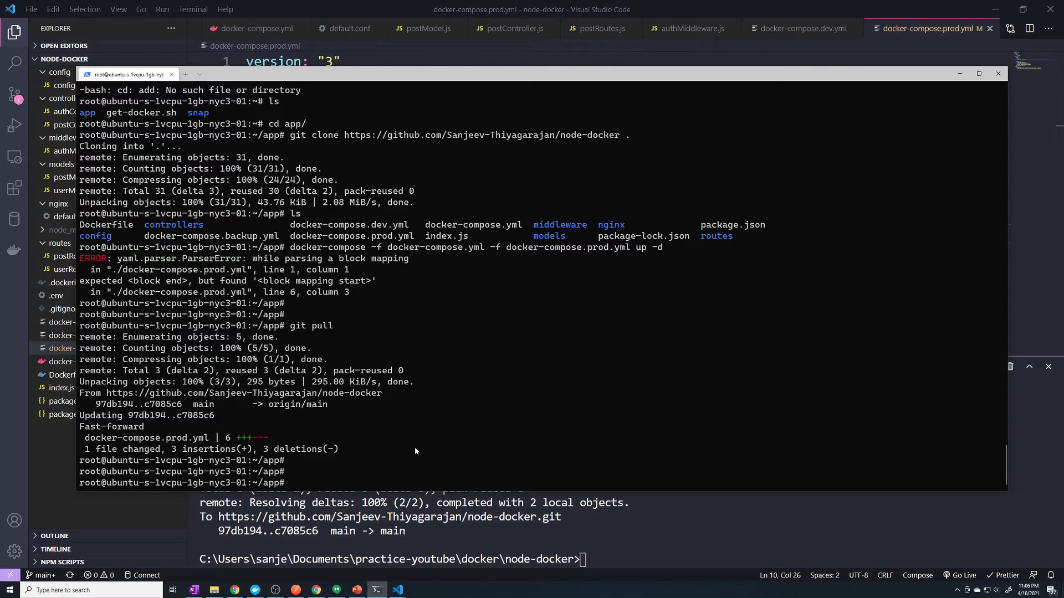
{"action": "type", "text": "docker-compose -f docker-compose.yml -f docker-compose.prod.yml up -d"}
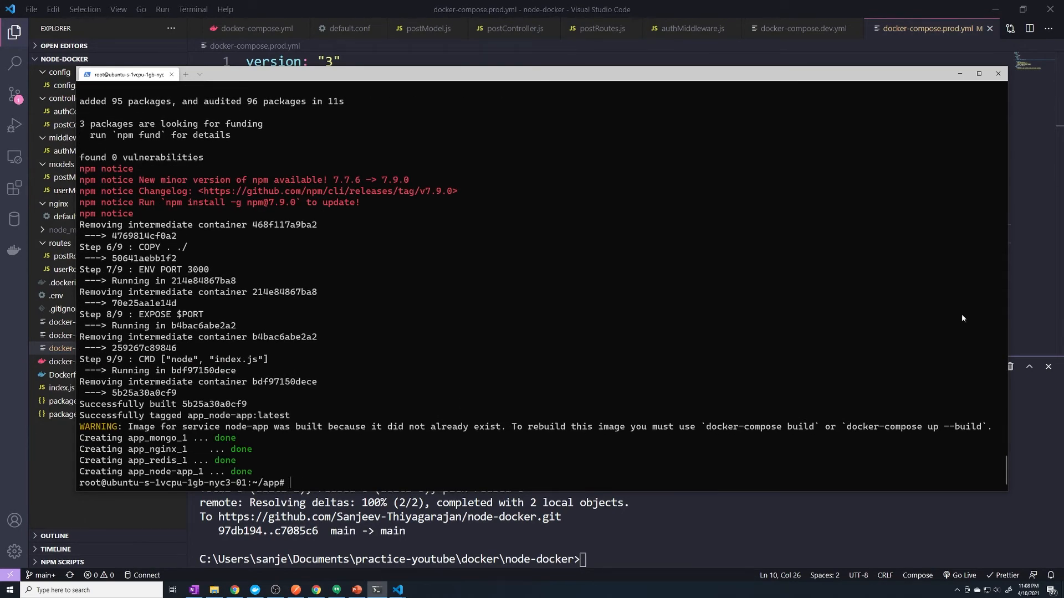
{"action": "type", "text": "docker ps"}
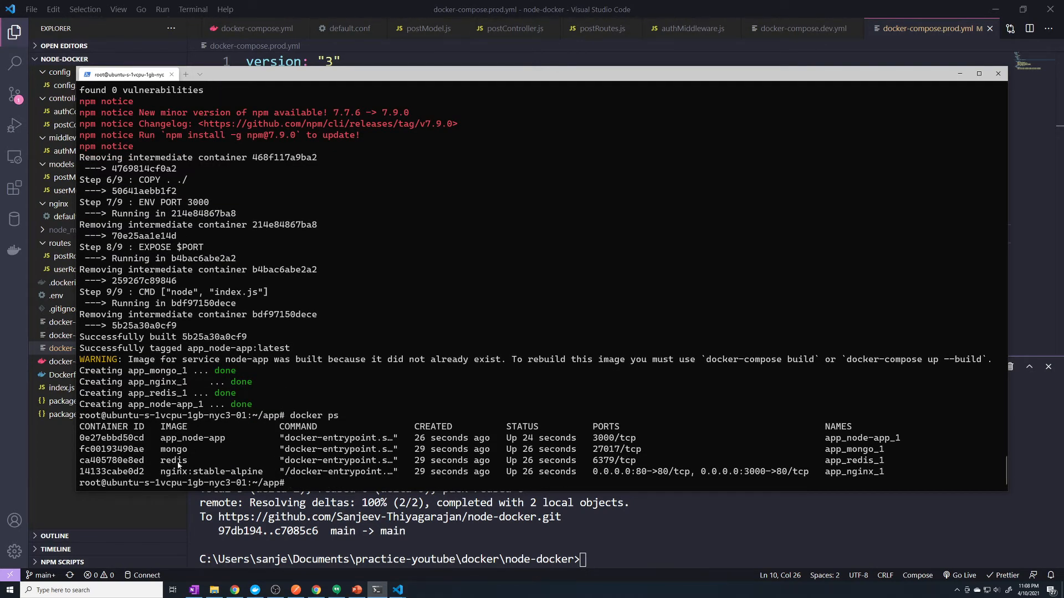
{"action": "mouse_move", "coordinate": [397, 455]}
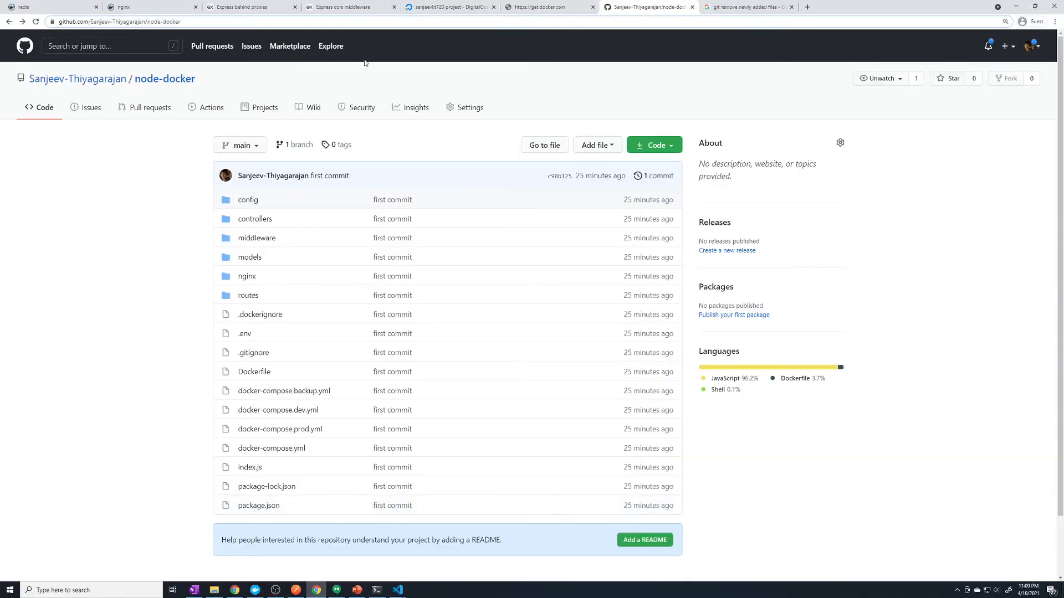
- Switch from the GitHub page to Postman with the earlier localhost login request
{"action": "left_click", "coordinate": [449, 7]}
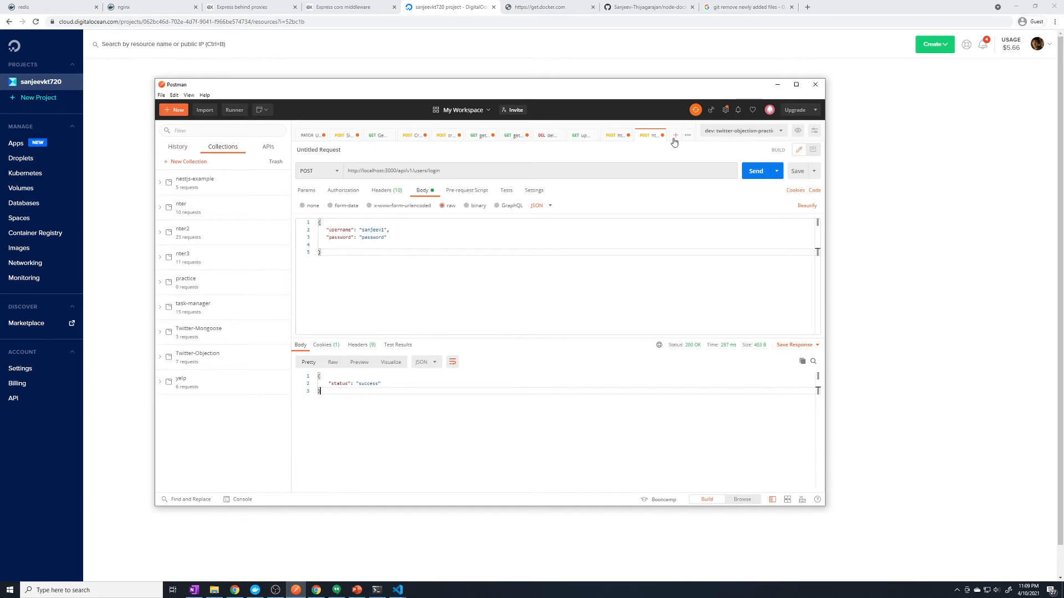
{"action": "left_click", "coordinate": [676, 134]}
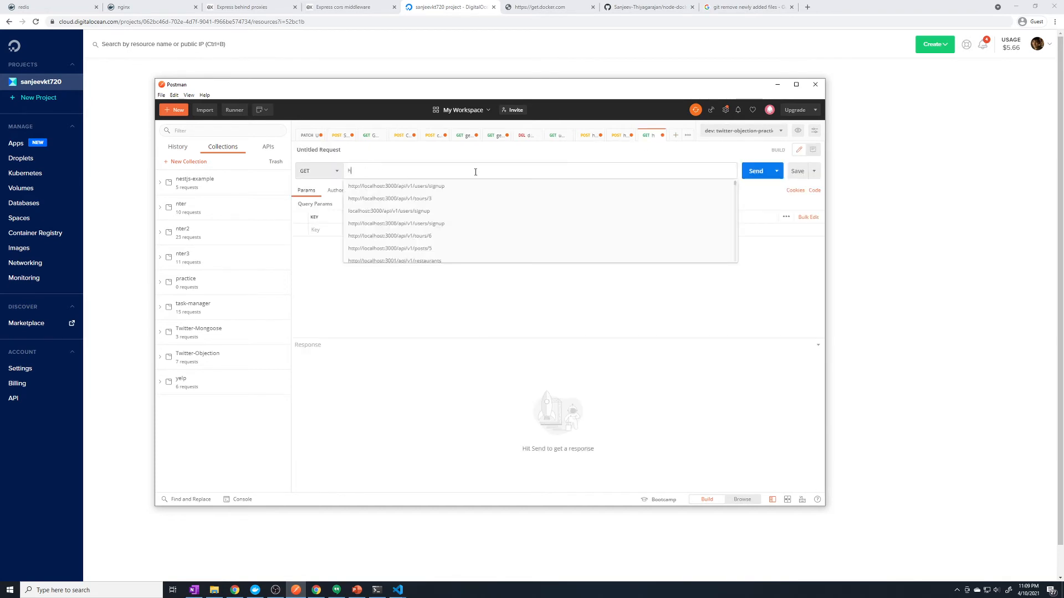
{"action": "type", "text": "ttp://104.236.81.176/api/v1"}
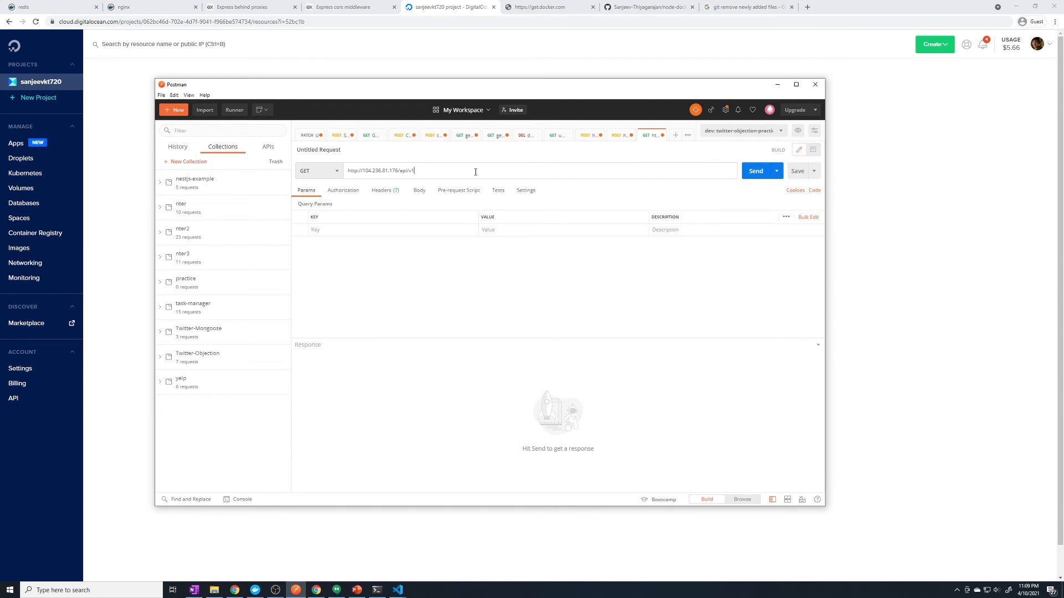
{"action": "left_click", "coordinate": [756, 170]}
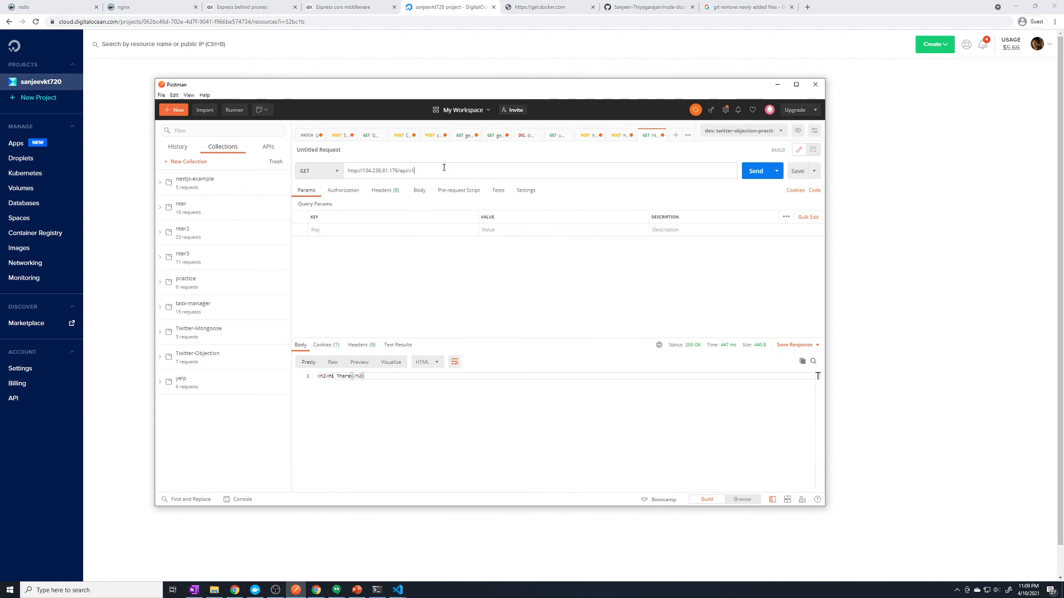
- Change the request path to /api/v1/users/signup
{"action": "type", "text": "/"}
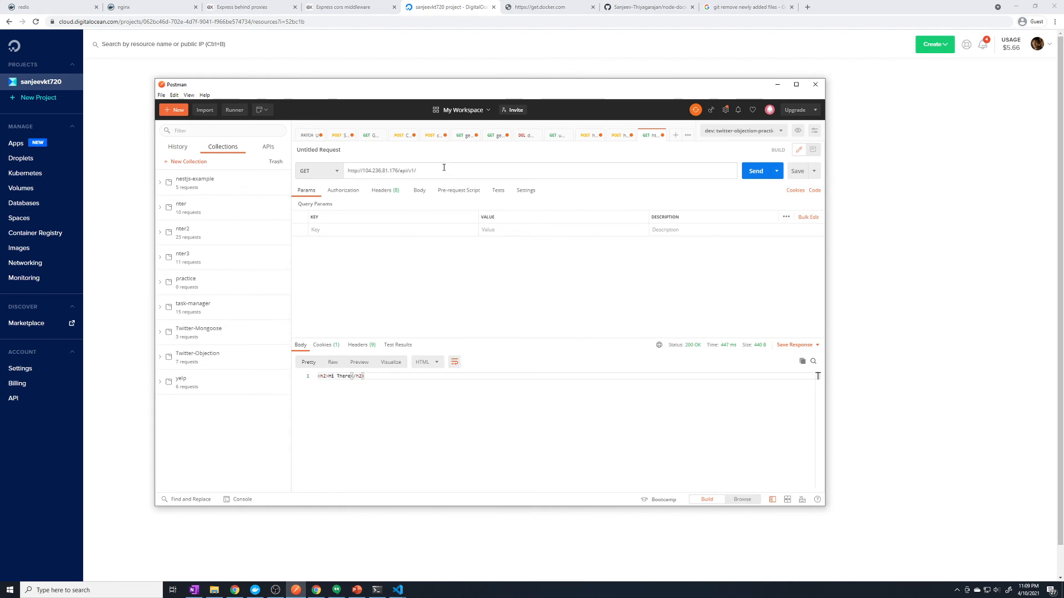
{"action": "type", "text": "users/"}
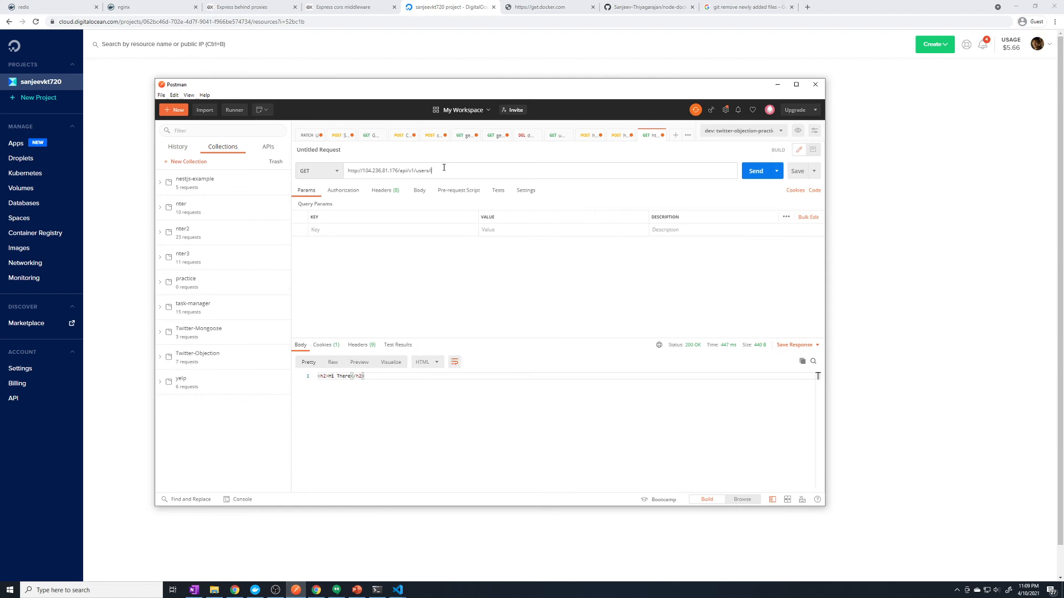
{"action": "type", "text": "login"}
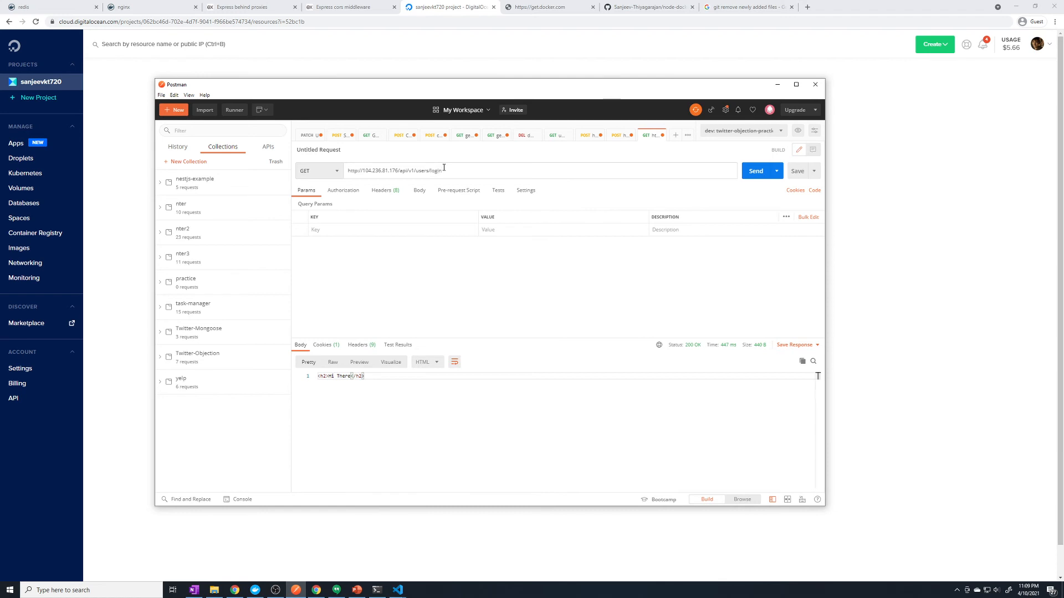
{"action": "key", "text": "Backspace"}
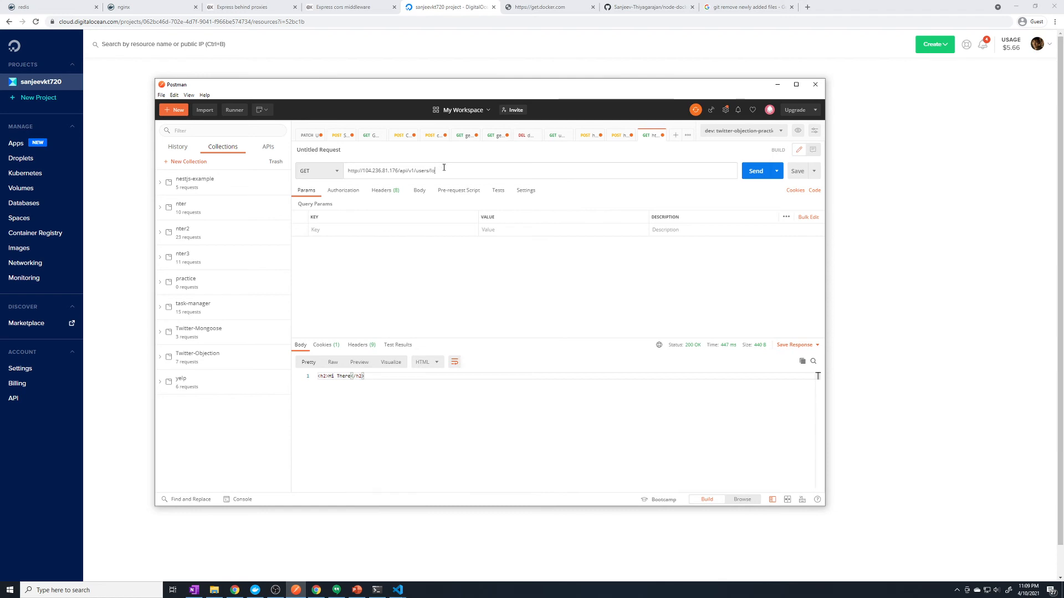
{"action": "type", "text": "signup"}
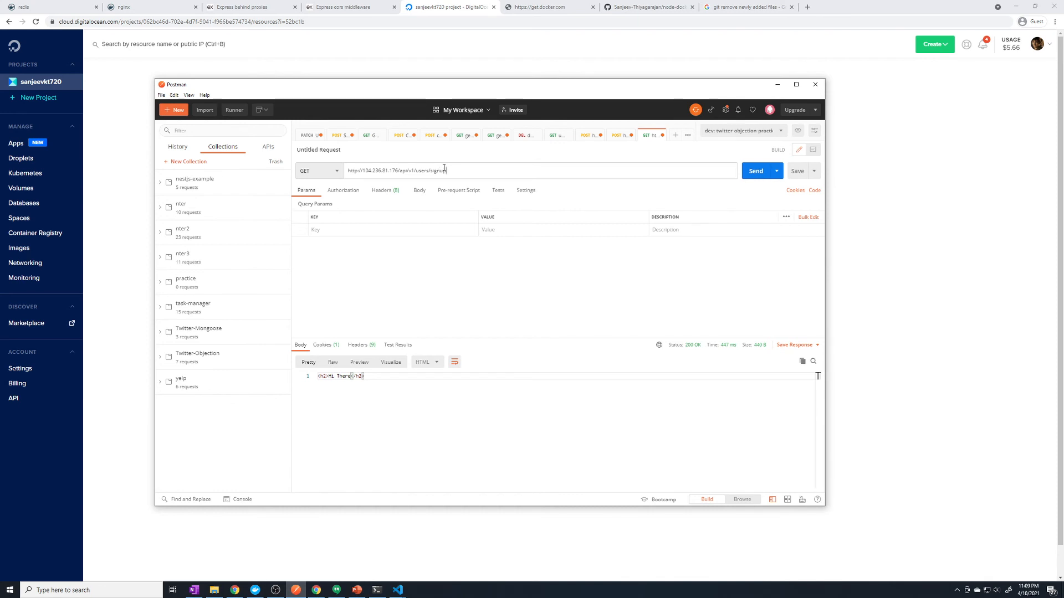
{"action": "mouse_move", "coordinate": [355, 239]}
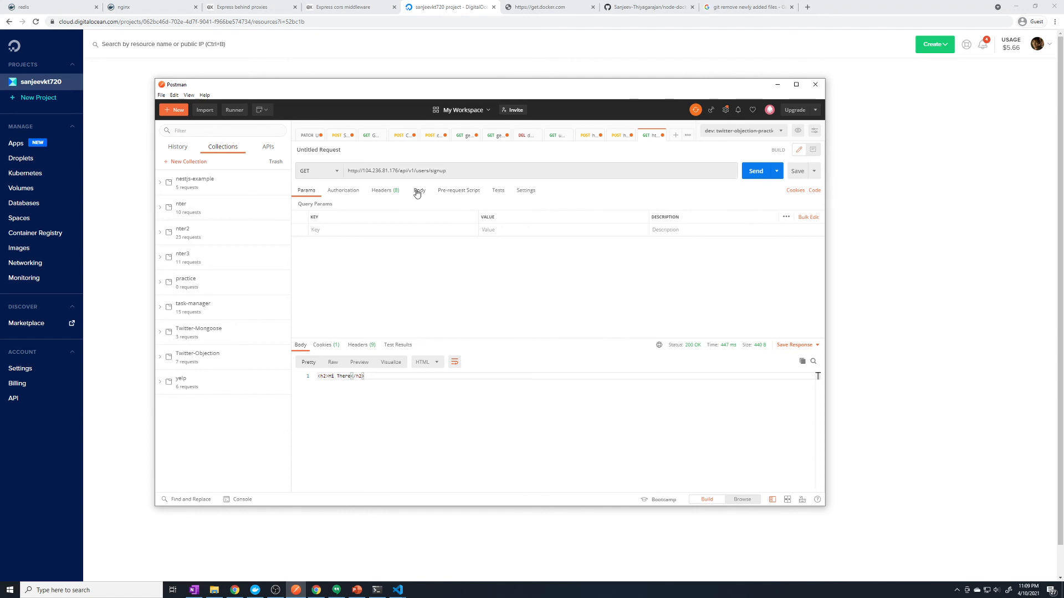
- Send a raw JSON body with username and password as a POST, getting 201 Created
{"action": "left_click", "coordinate": [418, 191]}
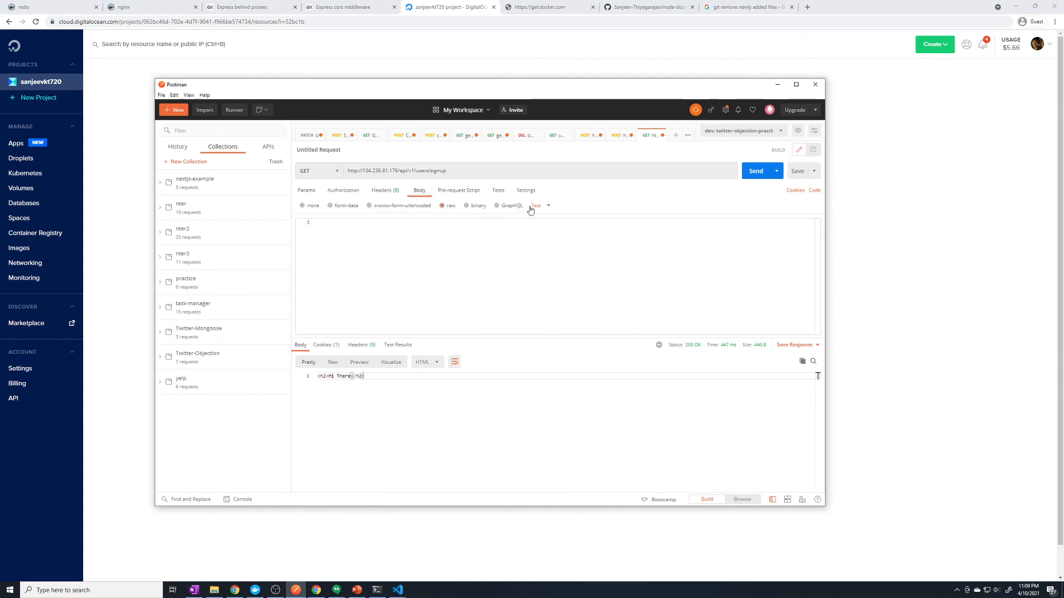
{"action": "left_click", "coordinate": [537, 205]}
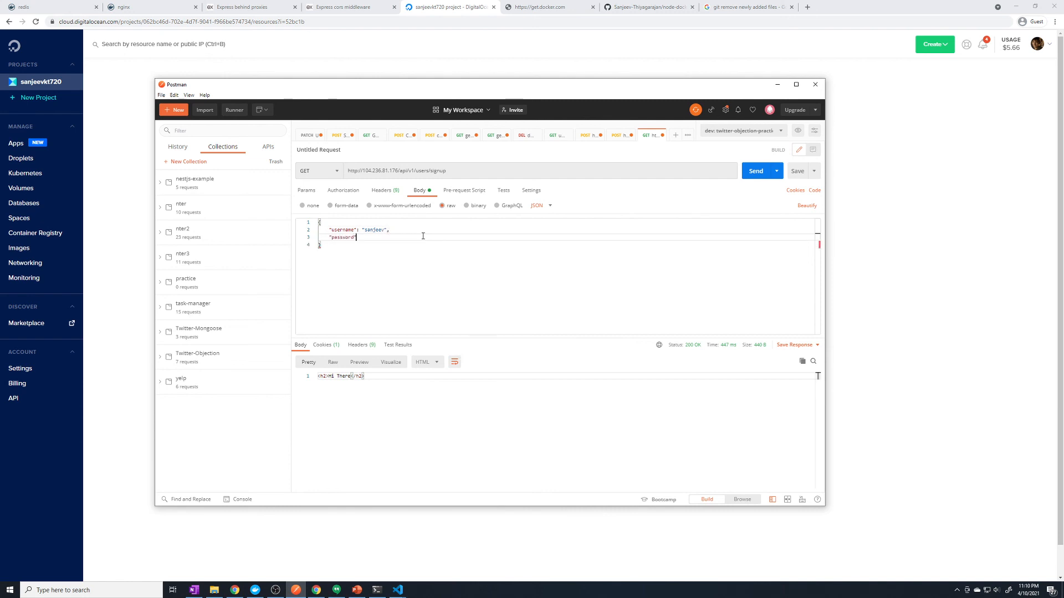
{"action": "type", "text": "pas\""}
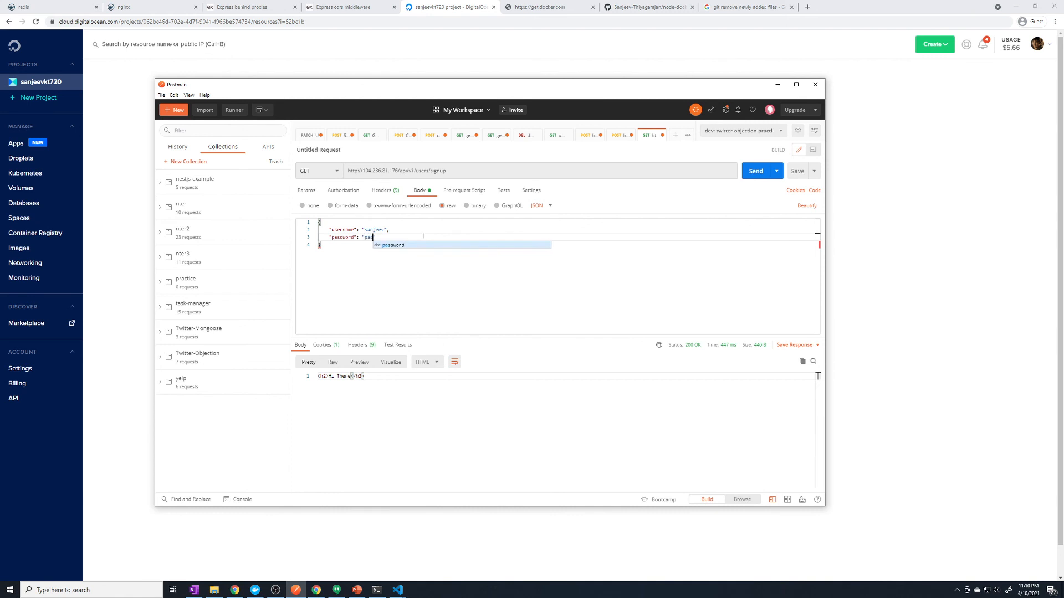
{"action": "type", "text": "sword"}
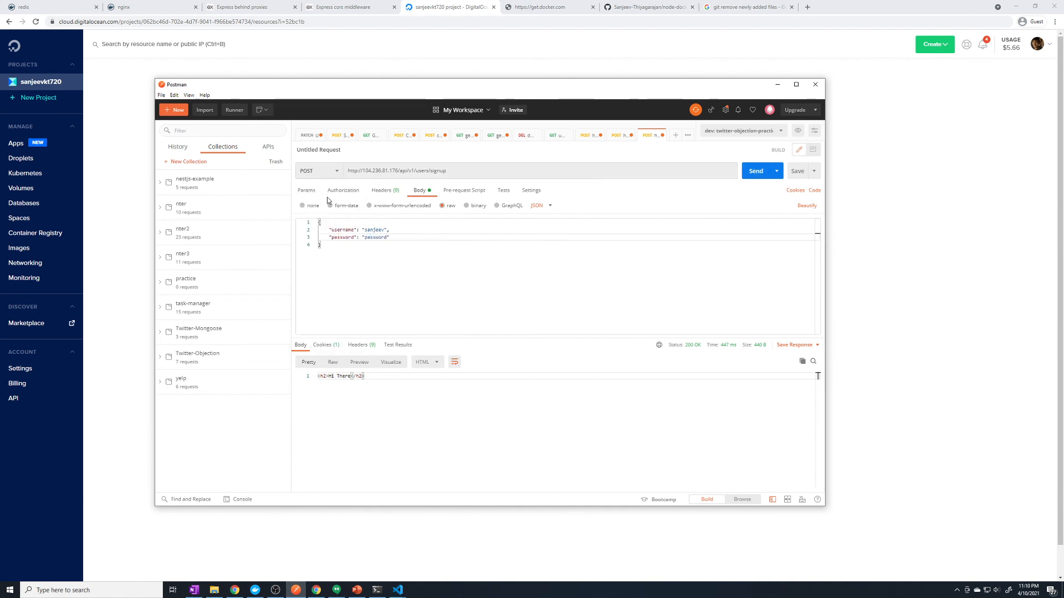
{"action": "left_click", "coordinate": [756, 170]}
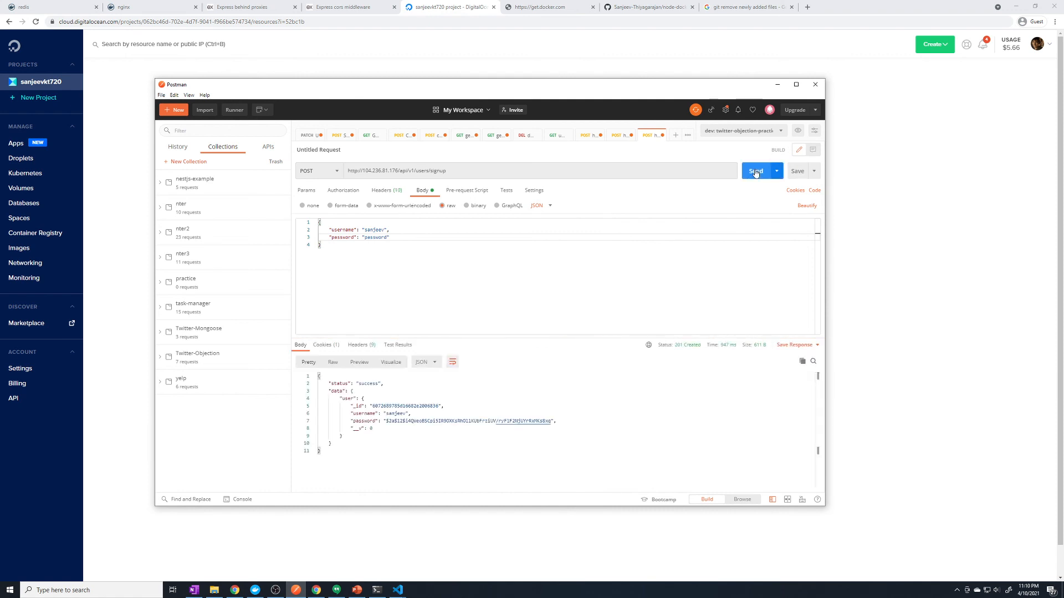